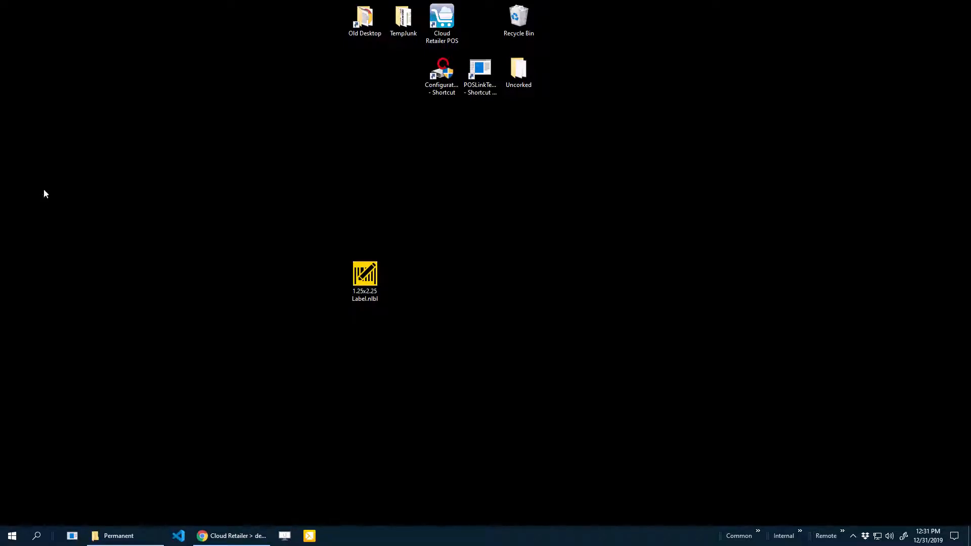
mouse_move(458, 276)
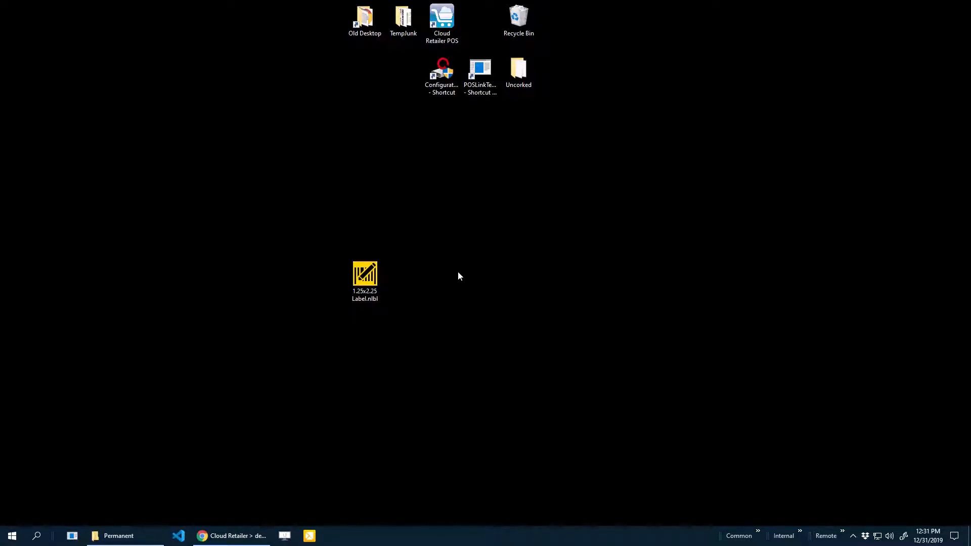
- Open the 1.25x2.25 Label.nlbl file from the desktop in ZebraDesigner
click(365, 279)
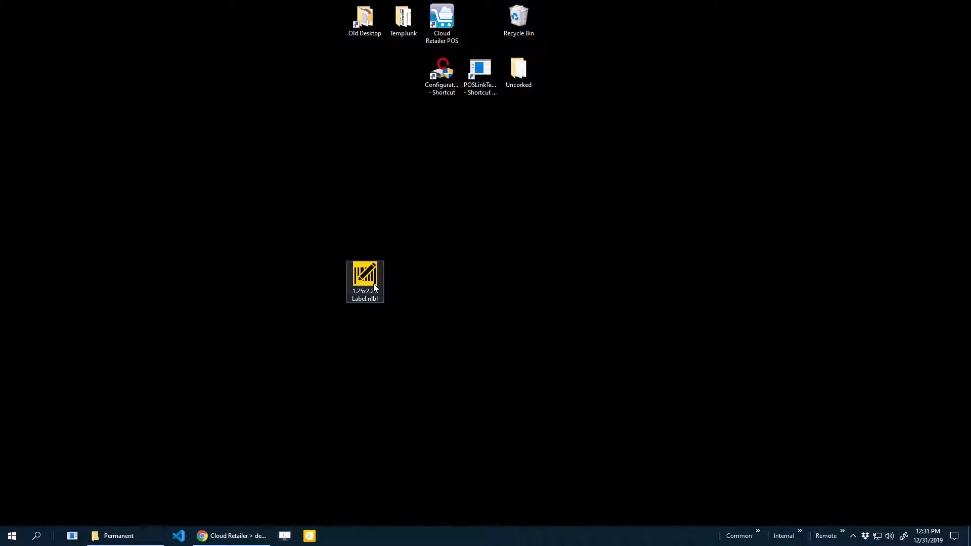
double_click(365, 283)
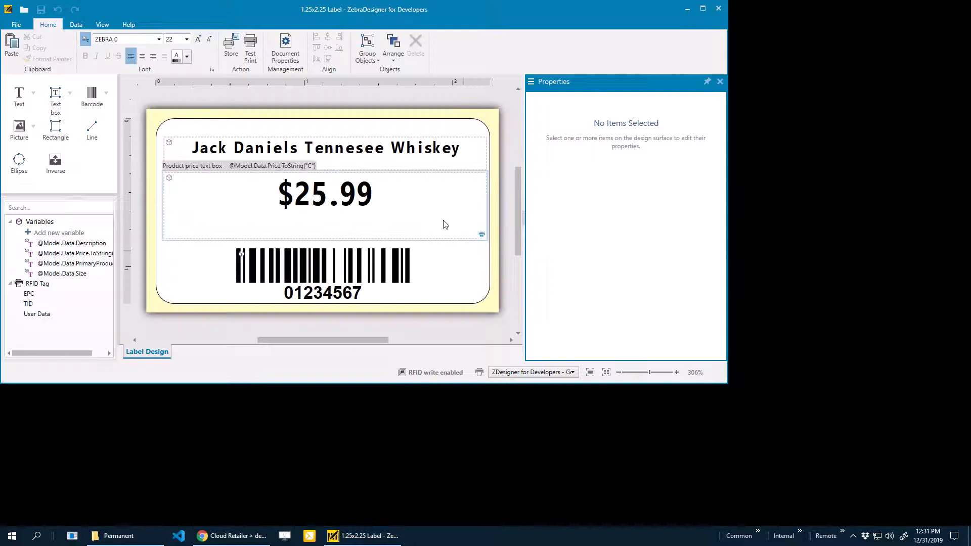
- Maximize the ZebraDesigner window to fill the screen
click(703, 8)
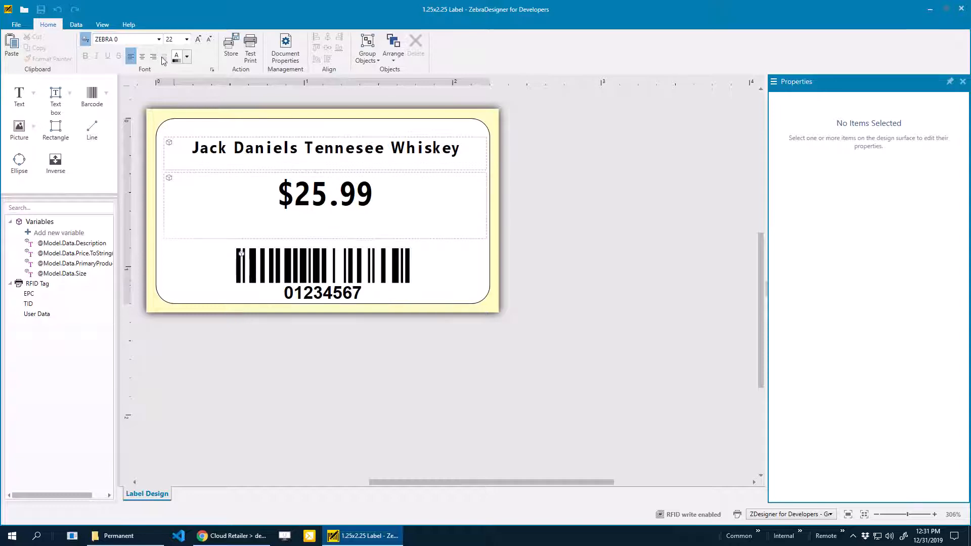
mouse_move(102, 24)
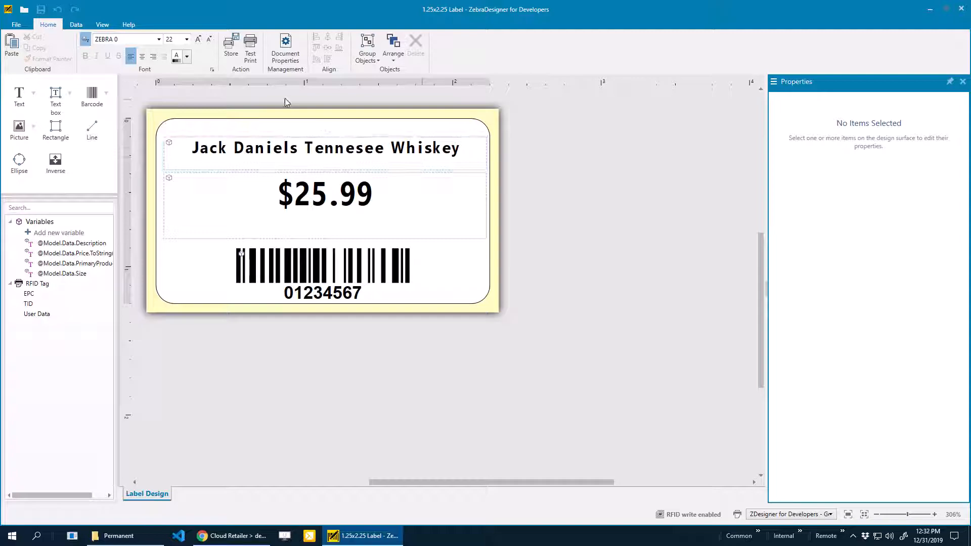
- In Document Properties, set the label stock to 10010036 (1in x 3in) and confirm
click(285, 50)
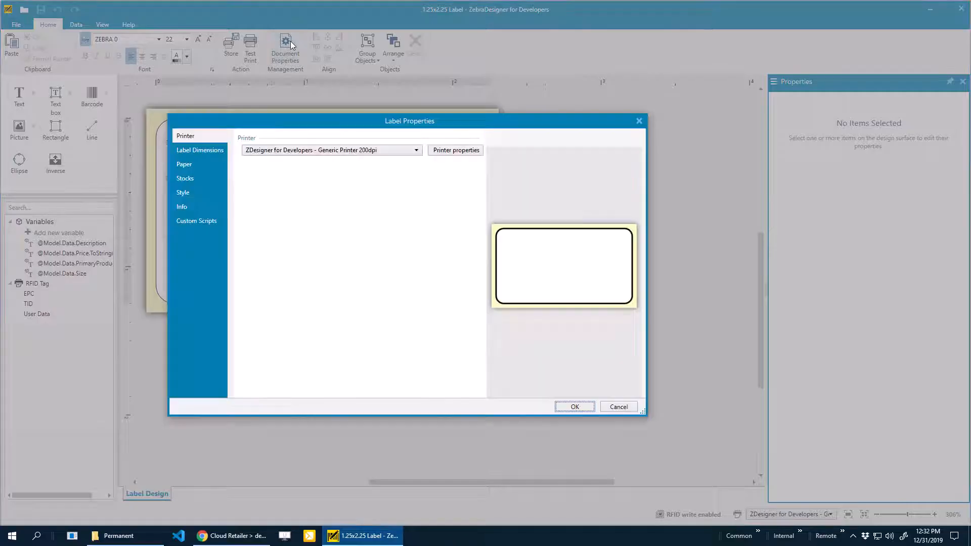
click(184, 178)
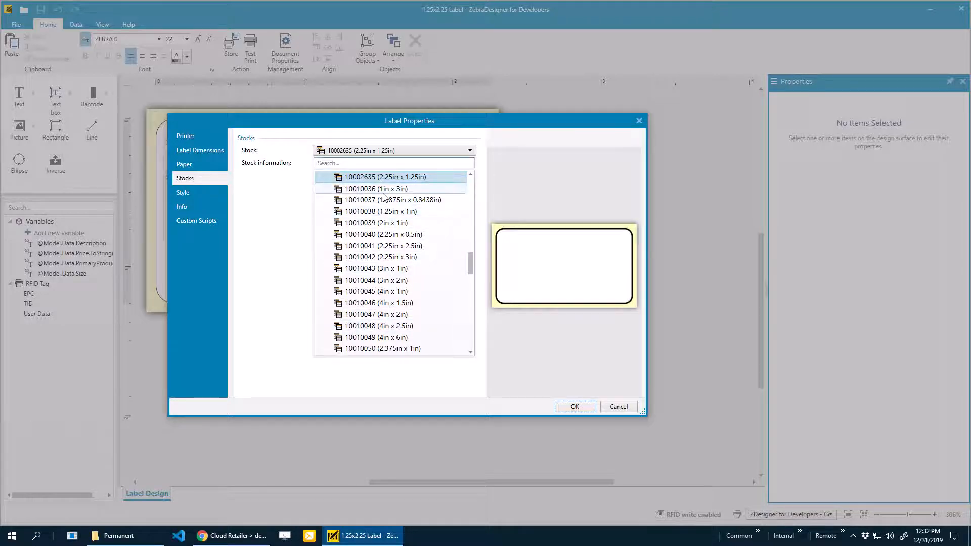
click(377, 188)
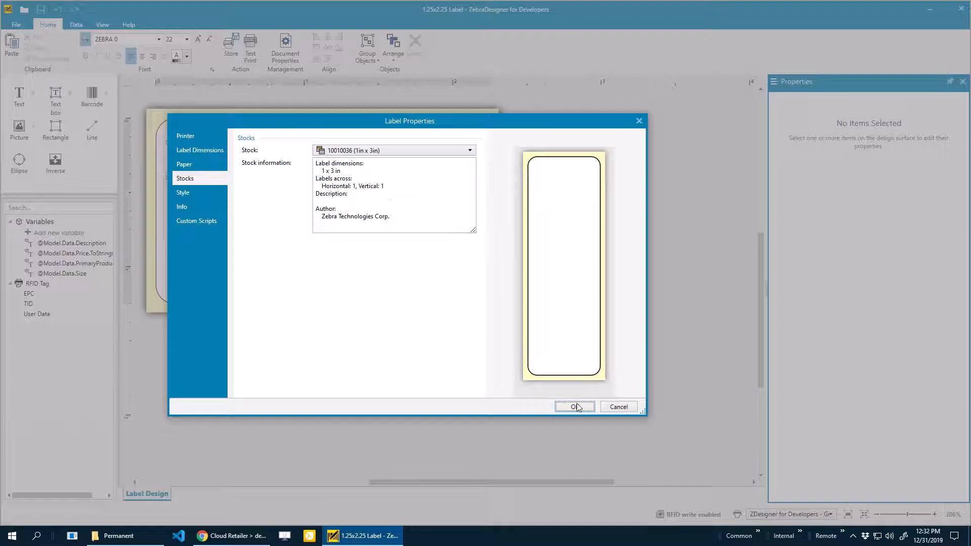
click(571, 407)
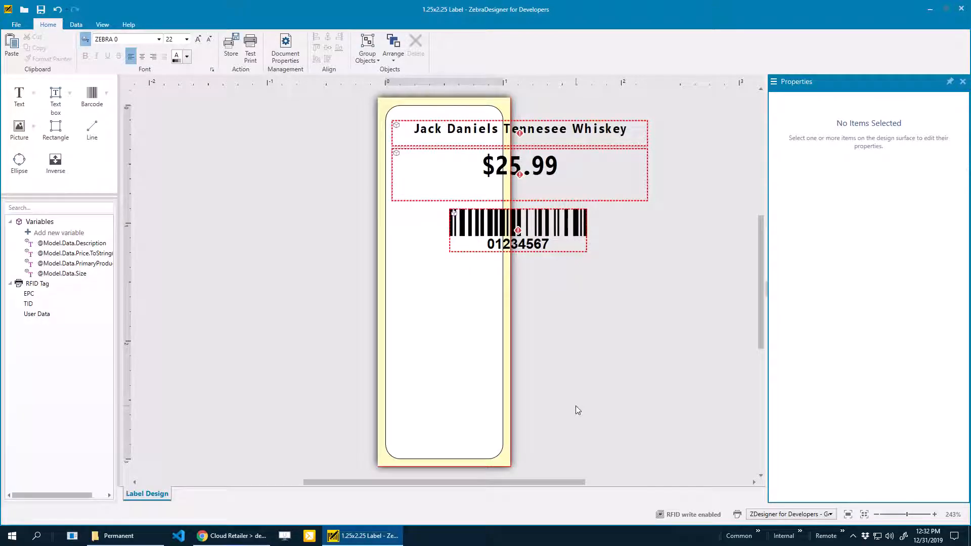
mouse_move(476, 211)
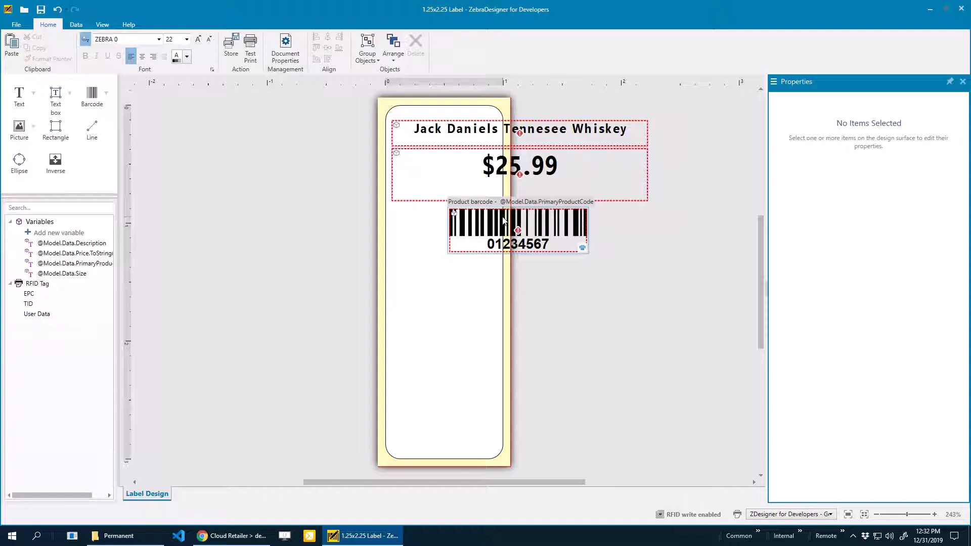
- Move the barcode to the bottom and resize the description box to label width, three lines tall
drag(518, 229, 448, 396)
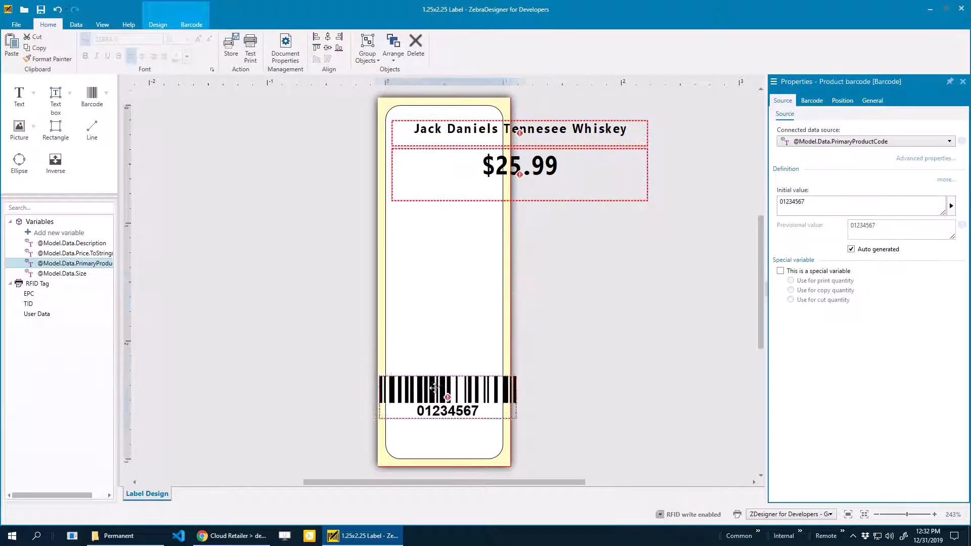
click(446, 400)
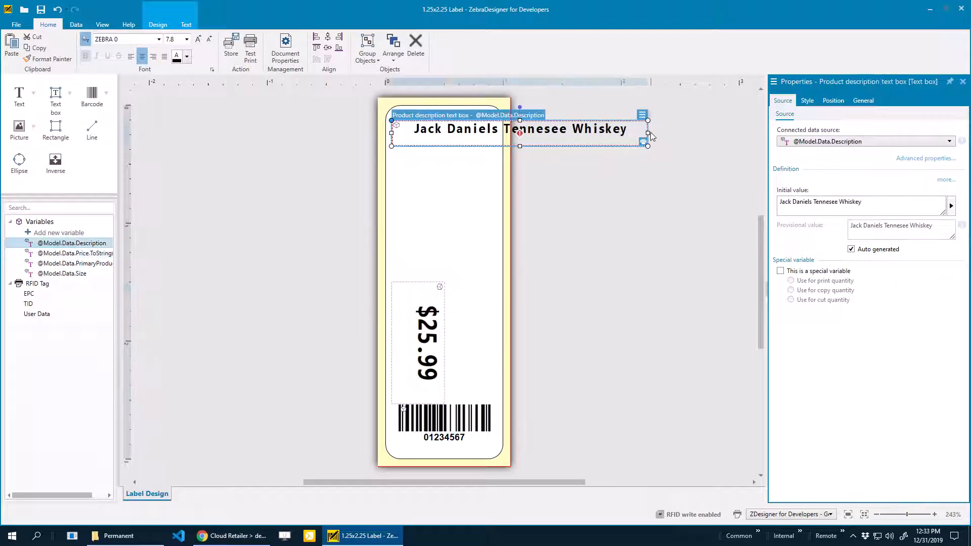
drag(648, 135, 502, 128)
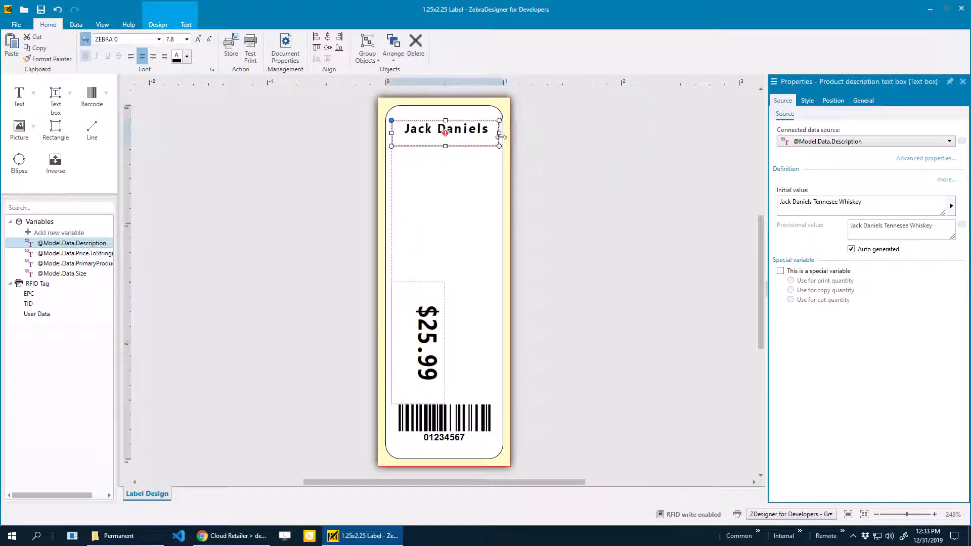
drag(445, 140, 451, 189)
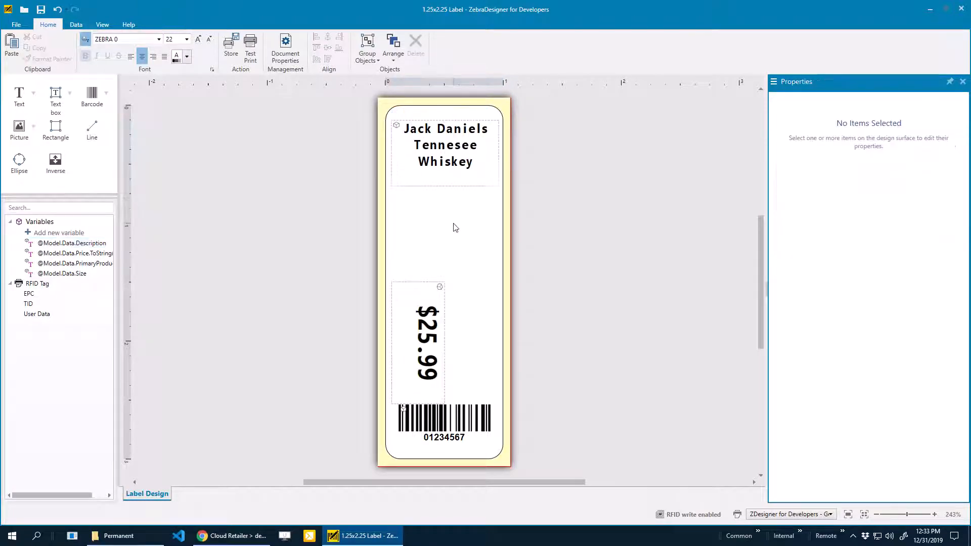
mouse_move(309, 148)
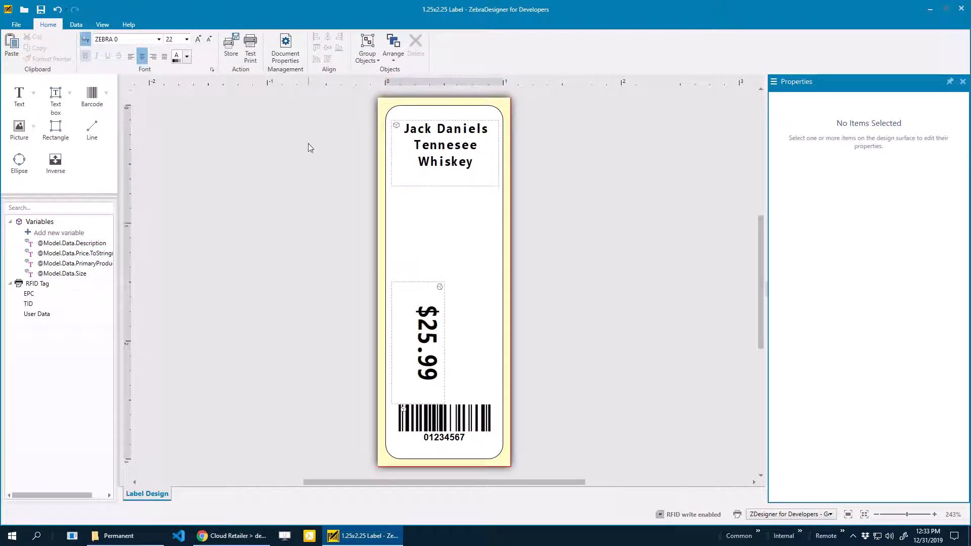
- Set the description text to font size 12, then settle on size 10
click(445, 145)
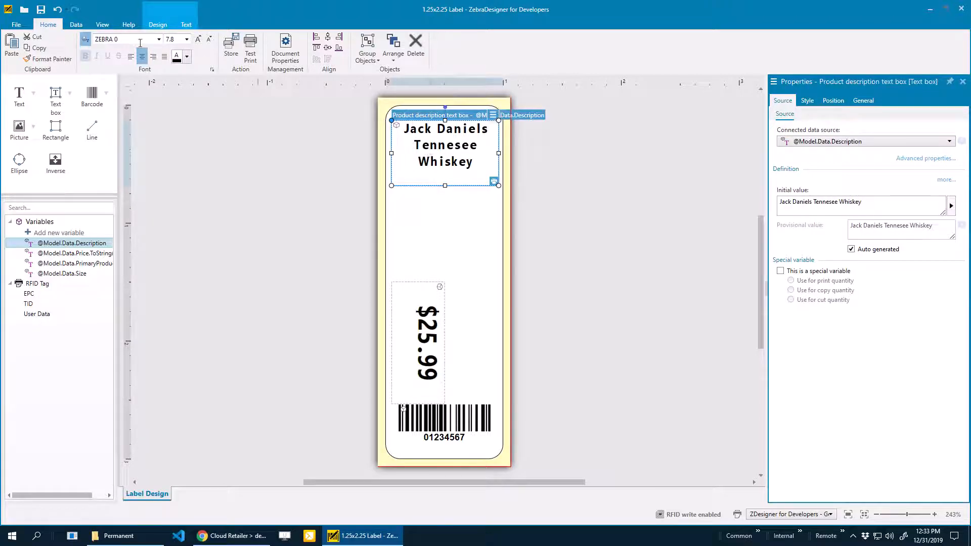
mouse_move(130, 56)
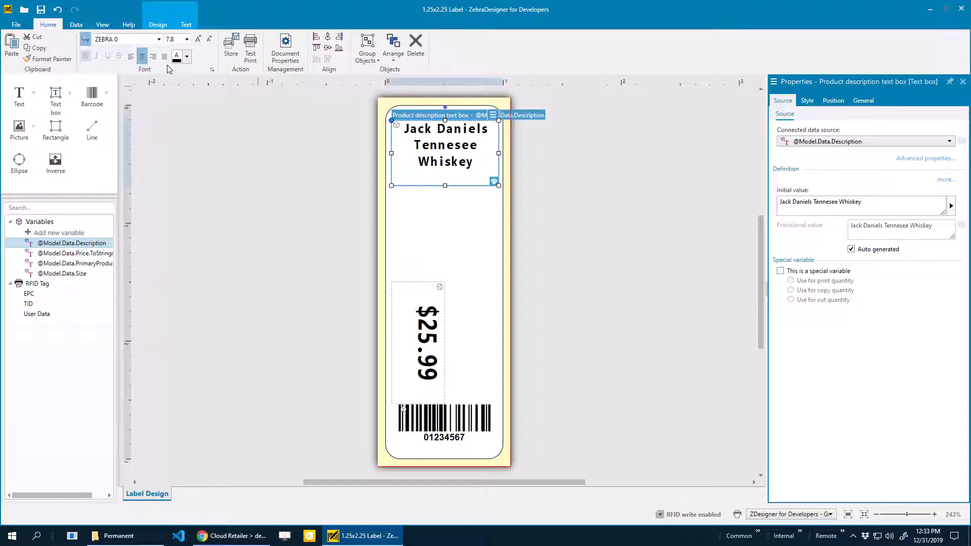
mouse_move(163, 56)
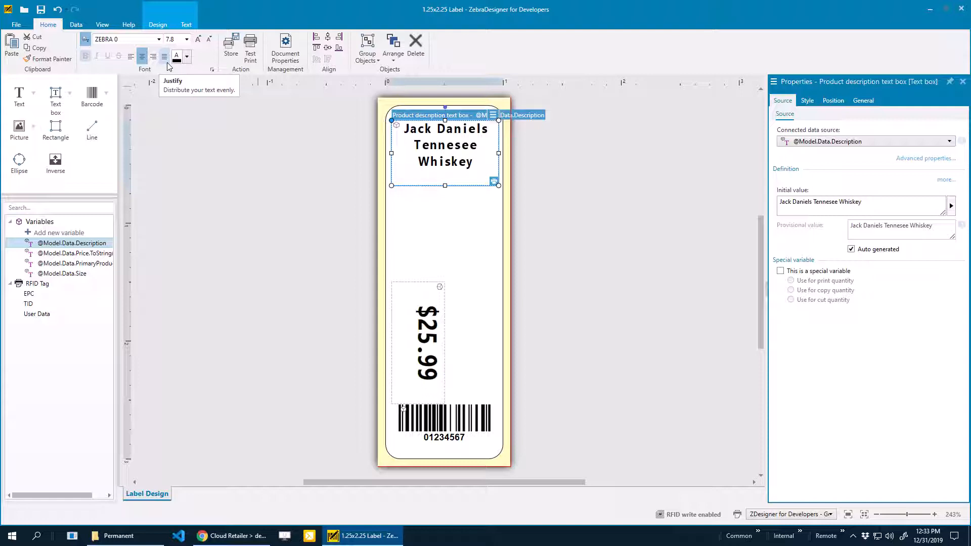
mouse_move(96, 43)
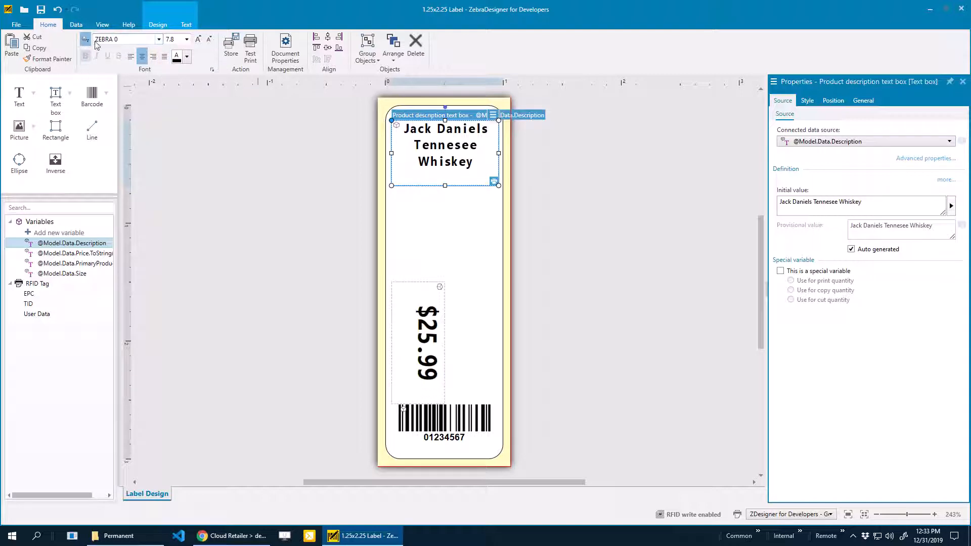
click(159, 39)
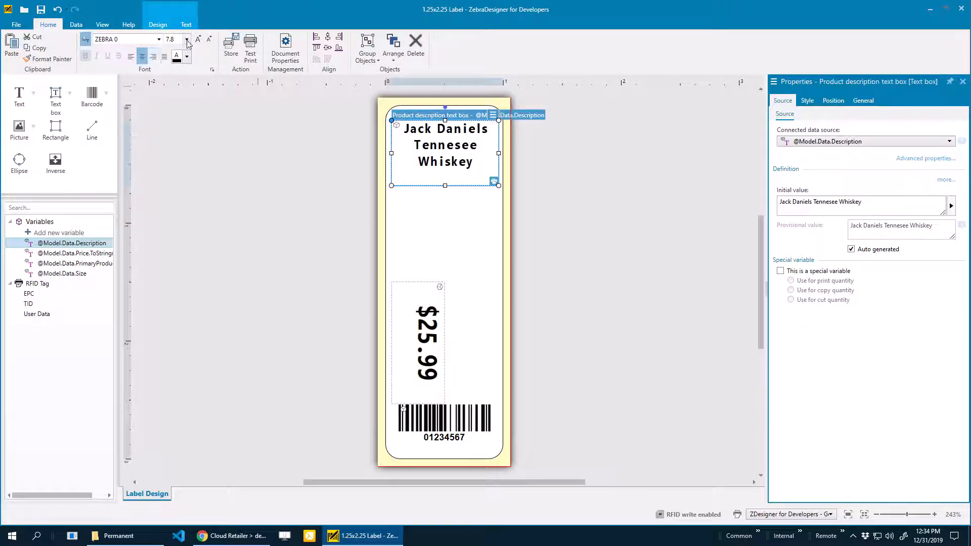
click(186, 39)
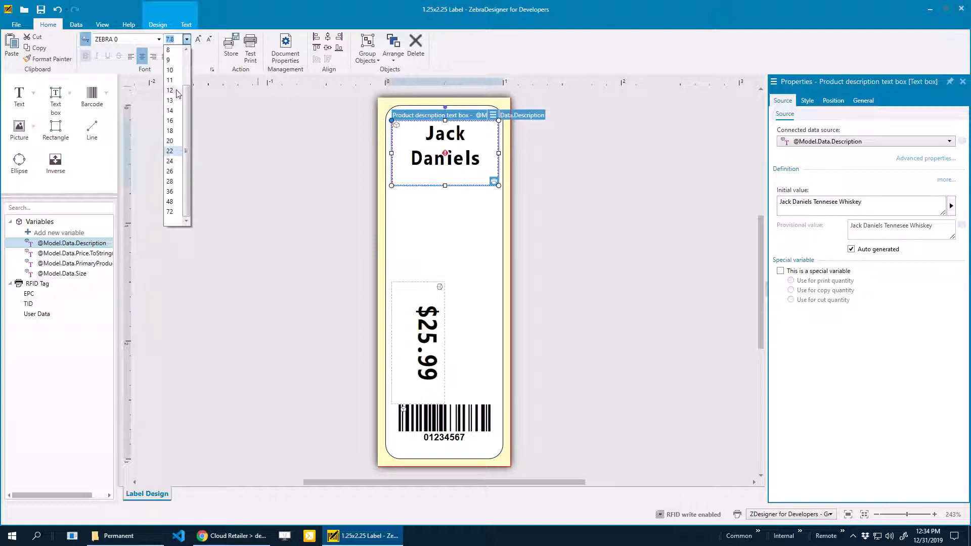
click(170, 91)
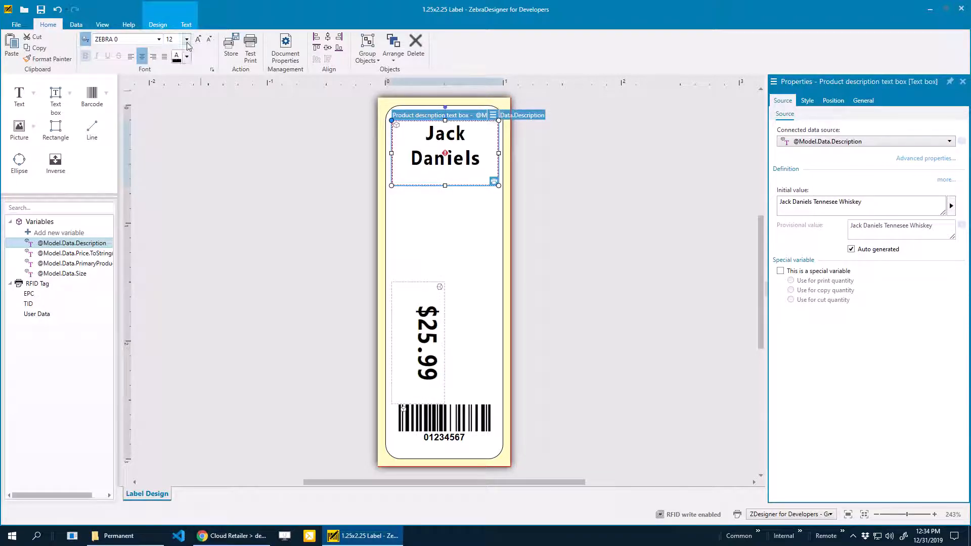
click(186, 40)
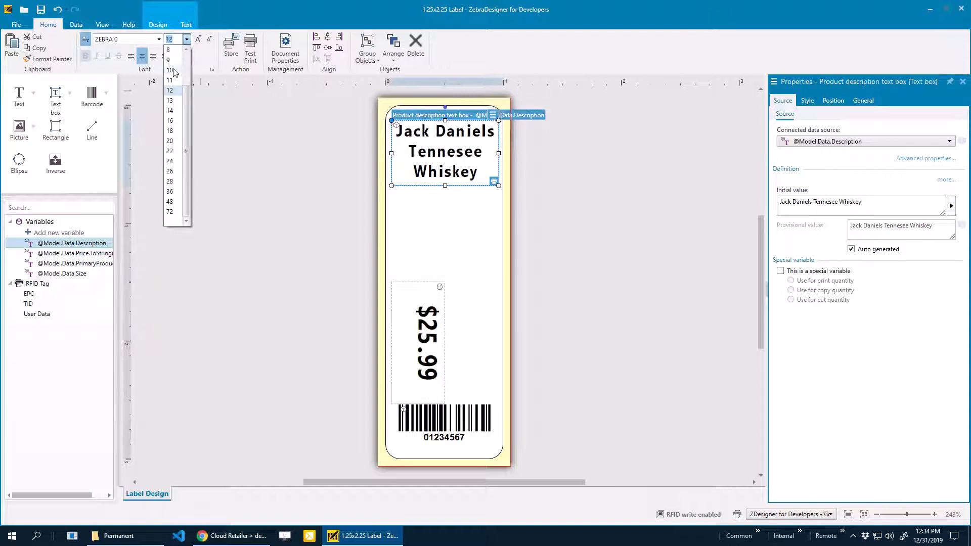
click(169, 69)
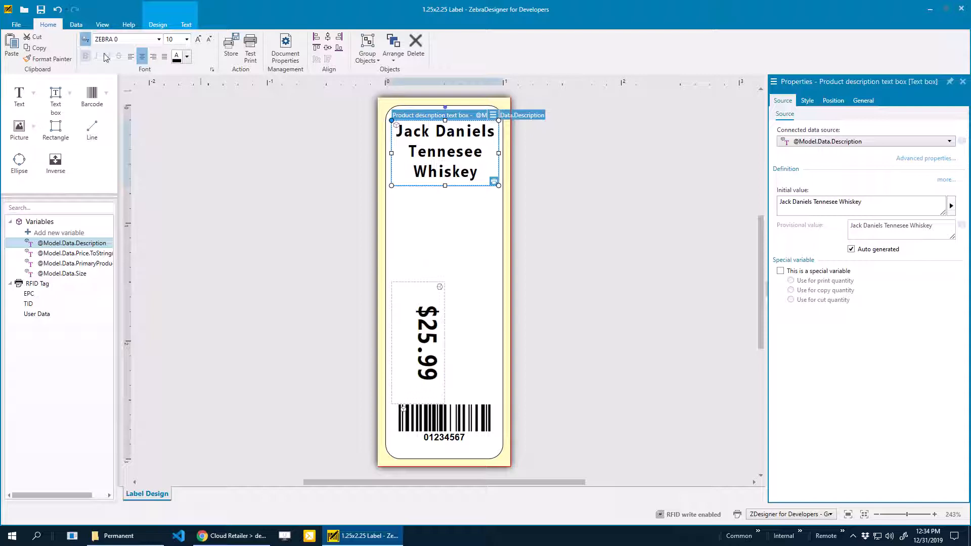
mouse_move(85, 39)
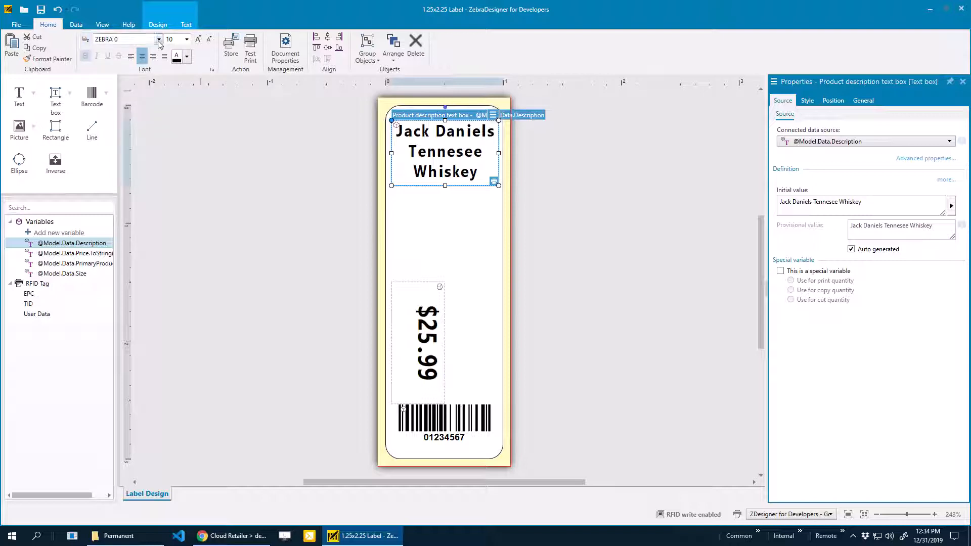
- Keep the ZEBRA 0 font for the description text
click(159, 39)
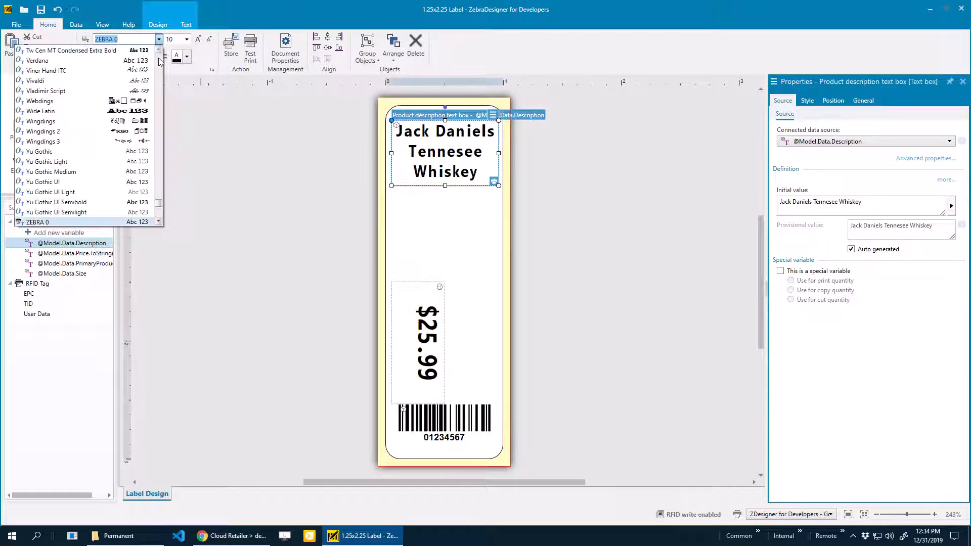
click(35, 81)
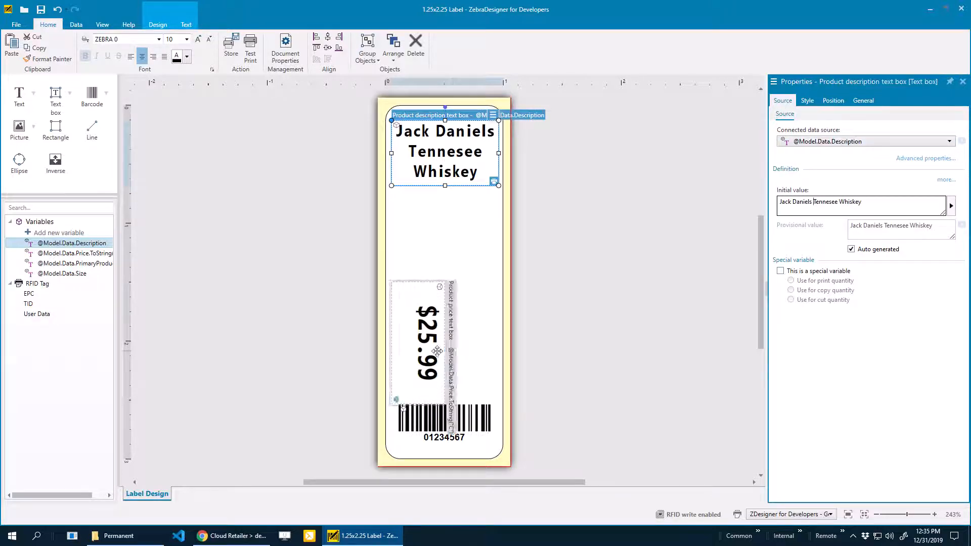
click(421, 341)
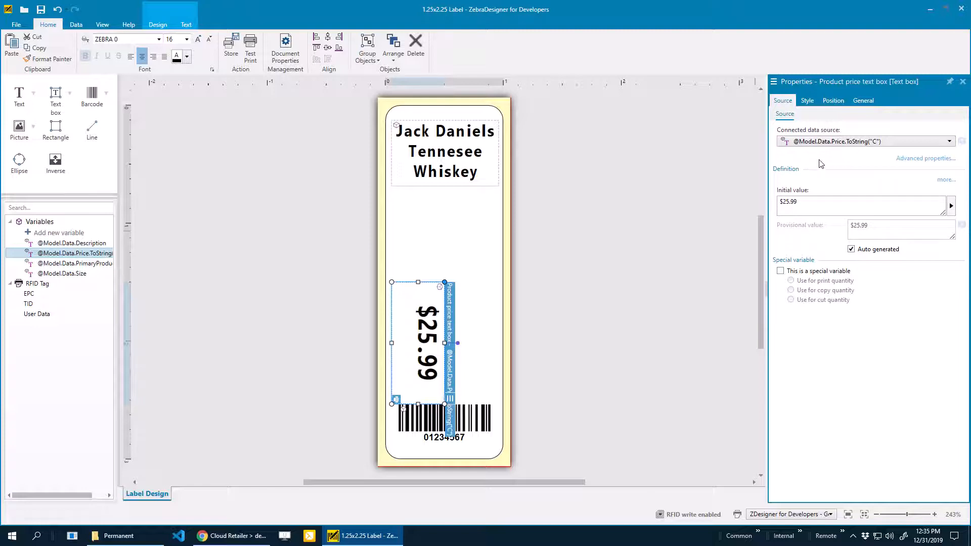
mouse_move(871, 160)
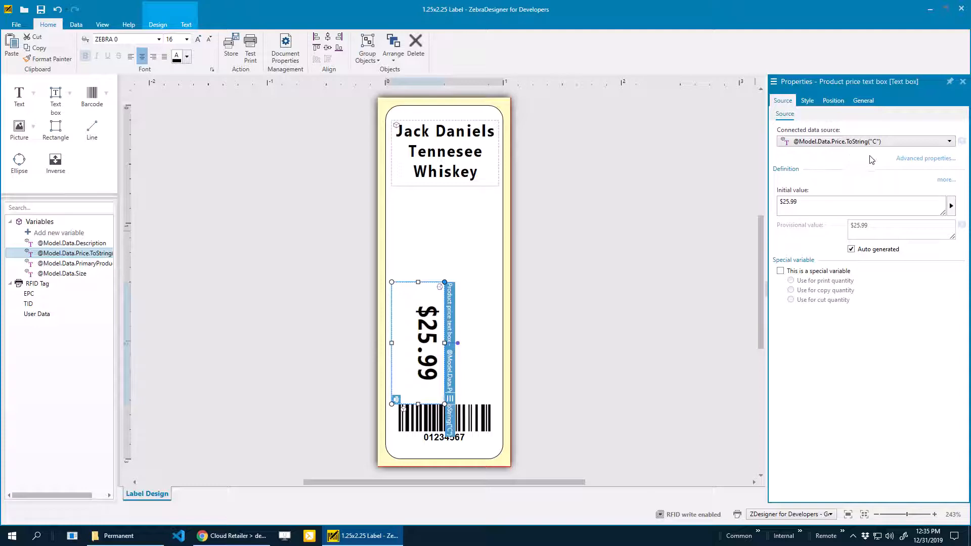
mouse_move(498, 416)
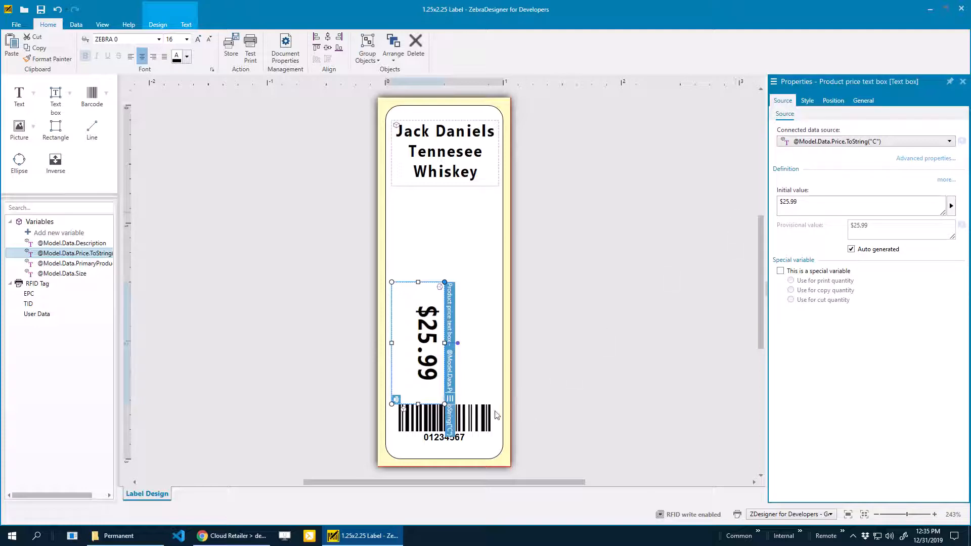
click(443, 421)
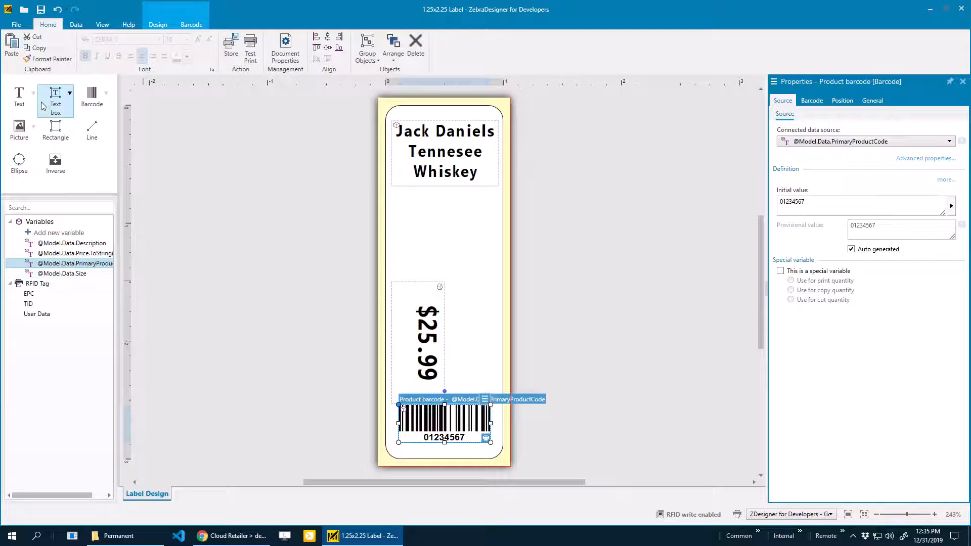
mouse_move(18, 96)
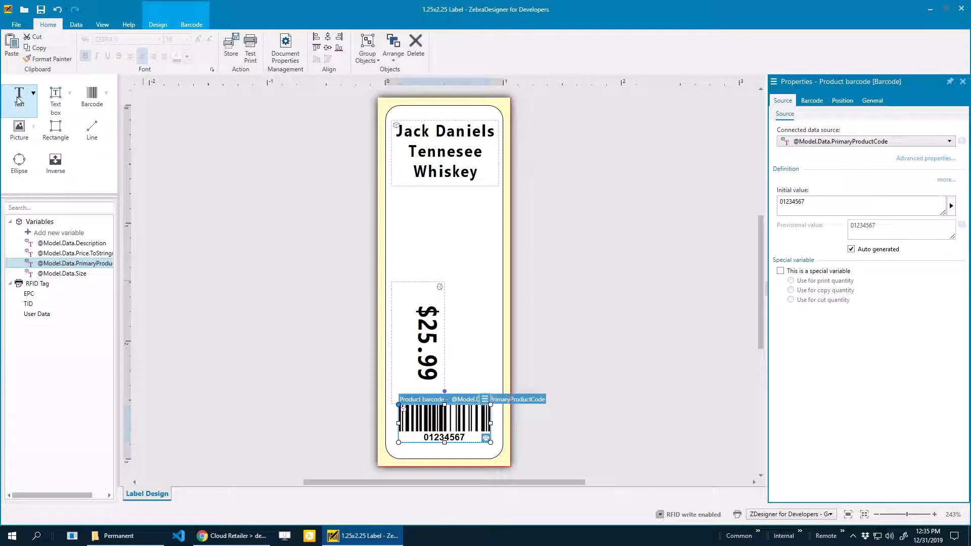
mouse_move(54, 99)
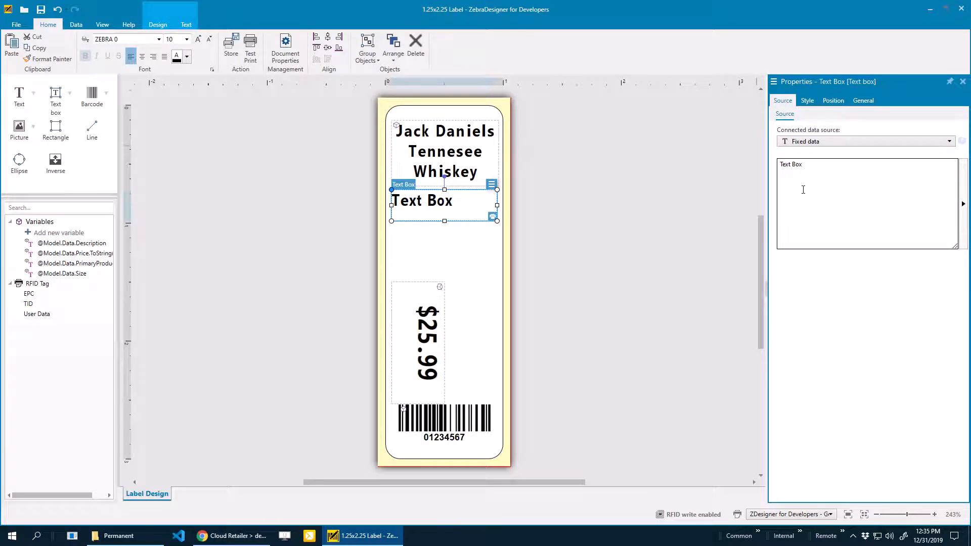
click(948, 142)
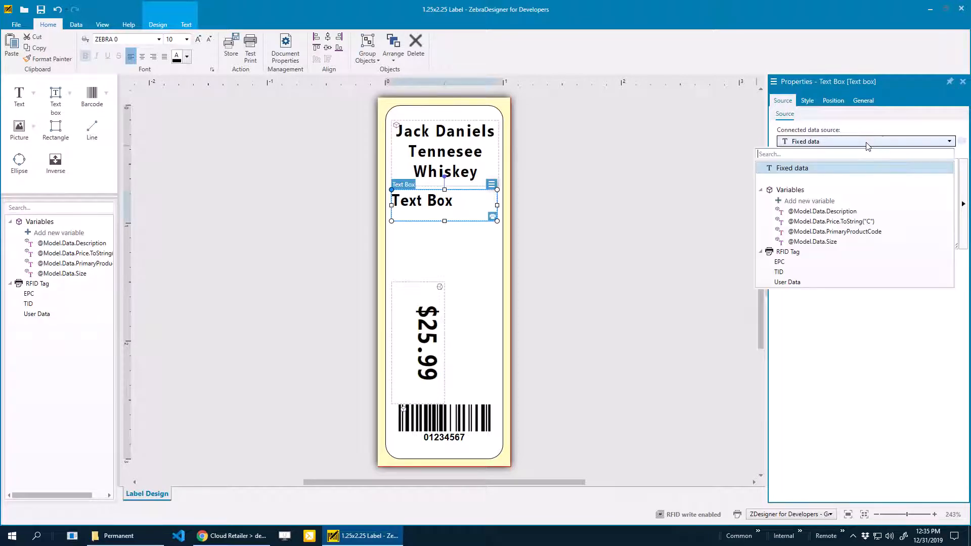
click(812, 242)
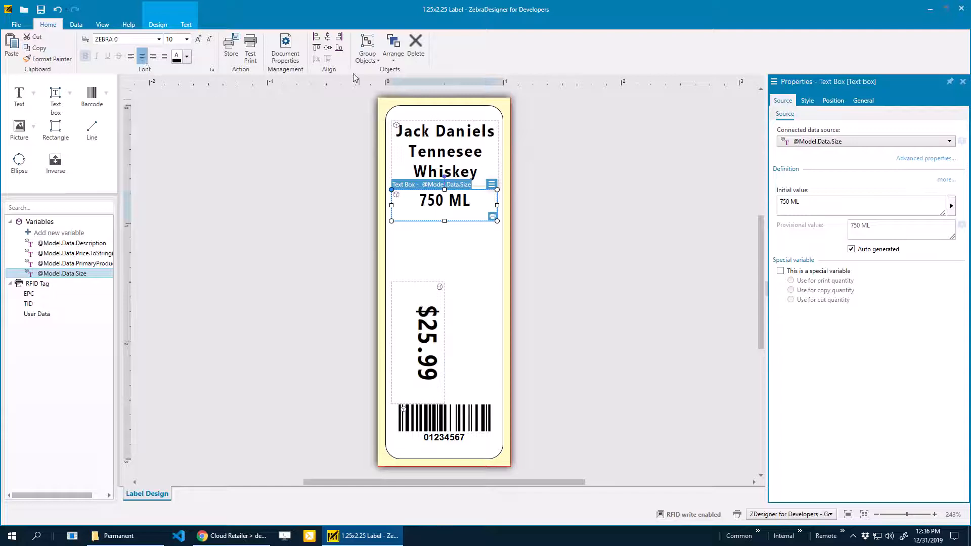
mouse_move(441, 250)
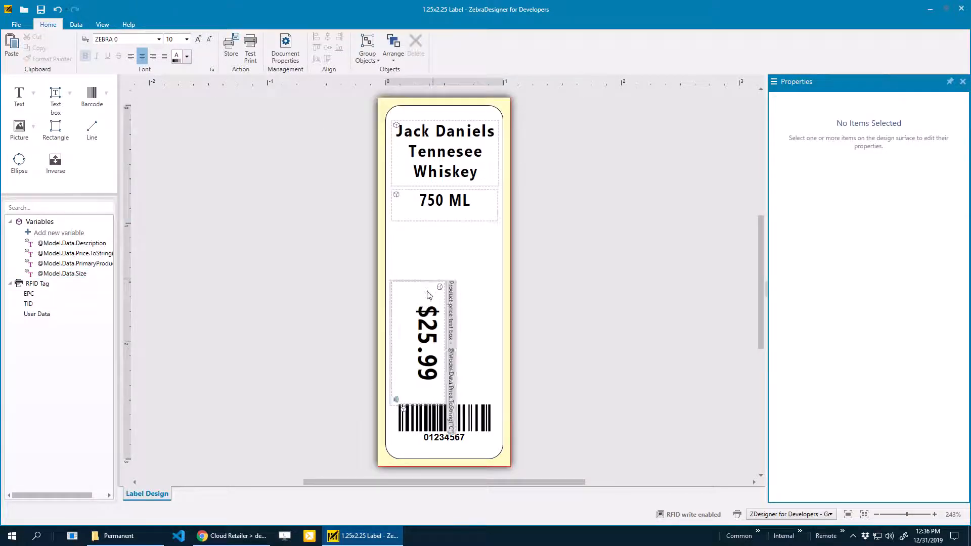
- Set the $25.99 price text to font size 24
click(427, 344)
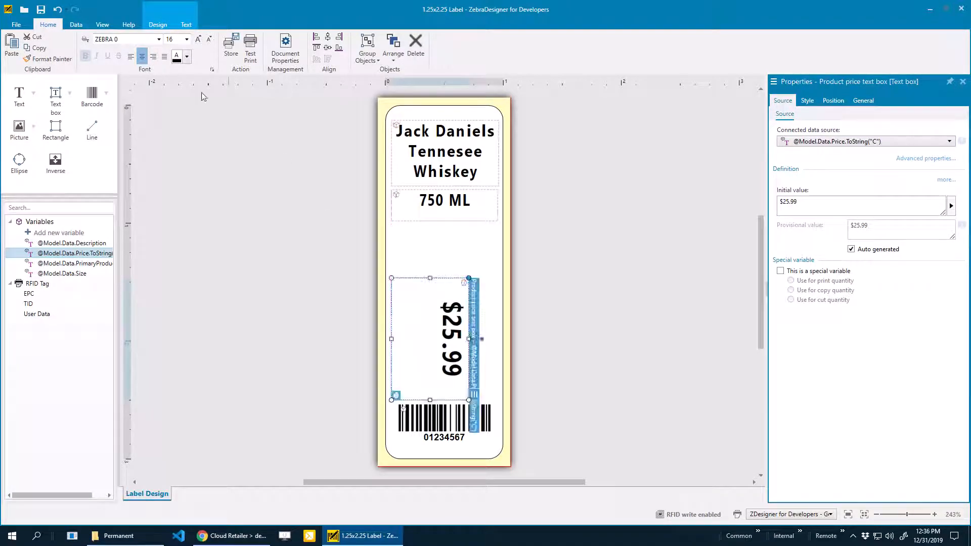
click(186, 39)
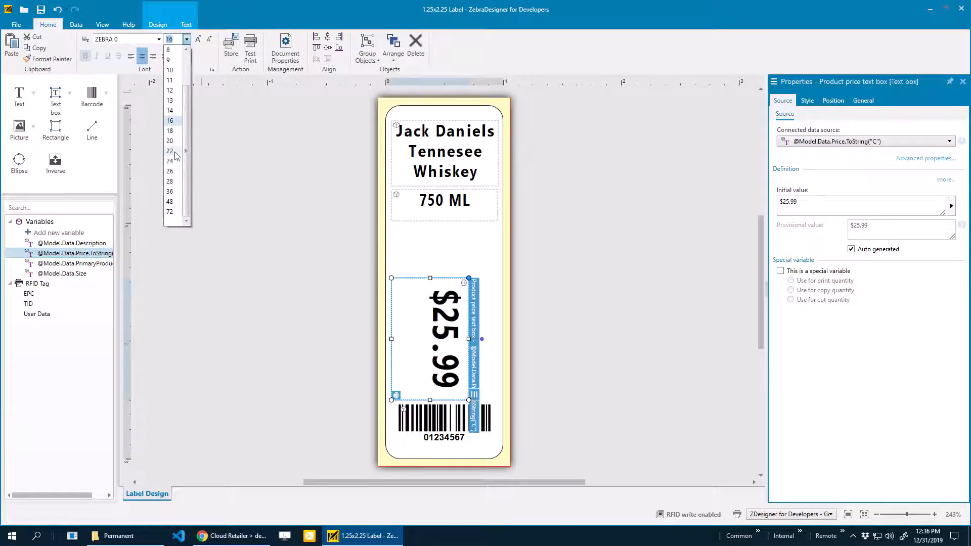
click(170, 161)
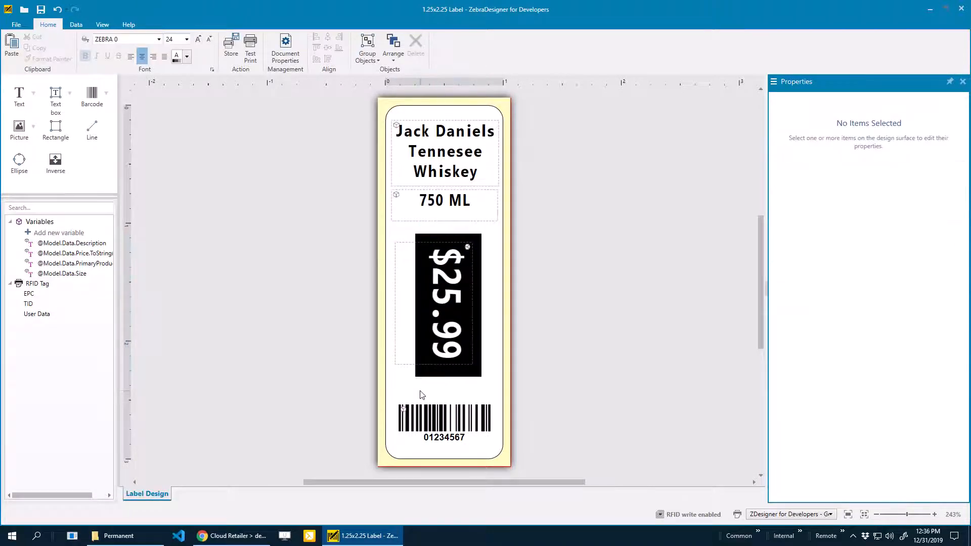
mouse_move(148, 257)
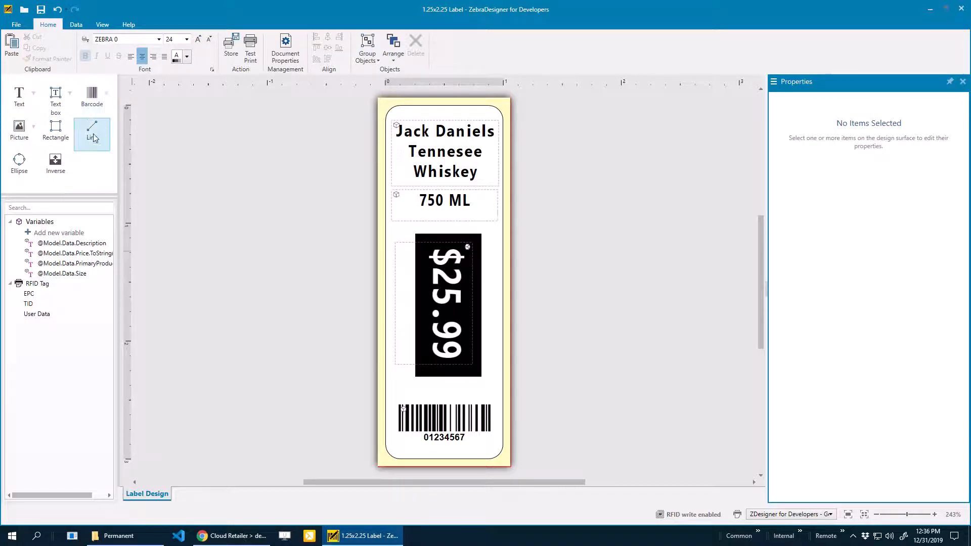
mouse_move(55, 130)
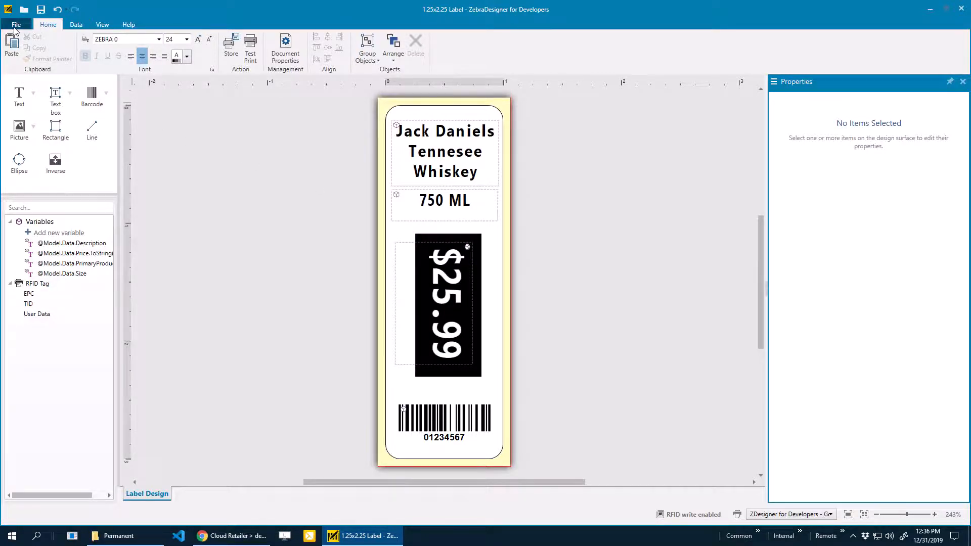
- Save the label as a new file named 1x3 Label.nlbl on the desktop
click(16, 25)
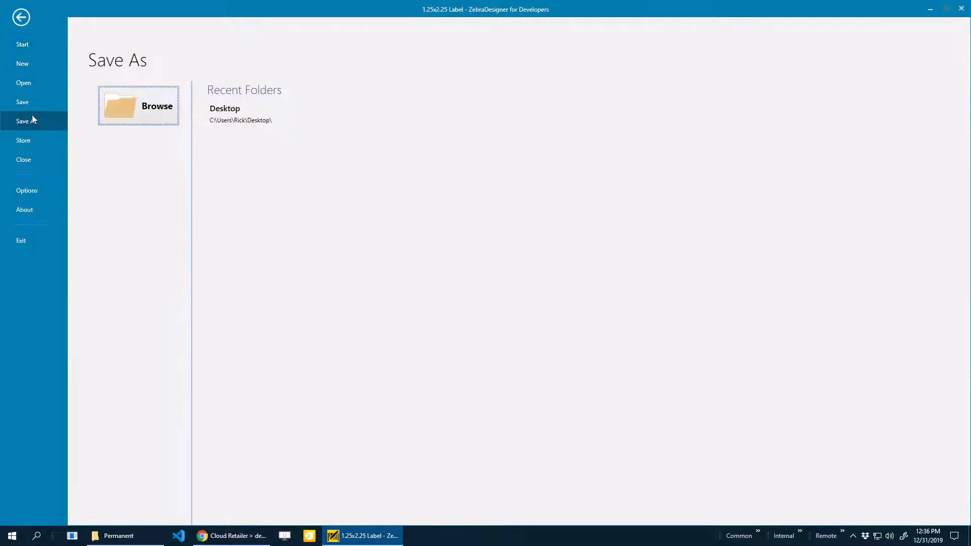
click(139, 105)
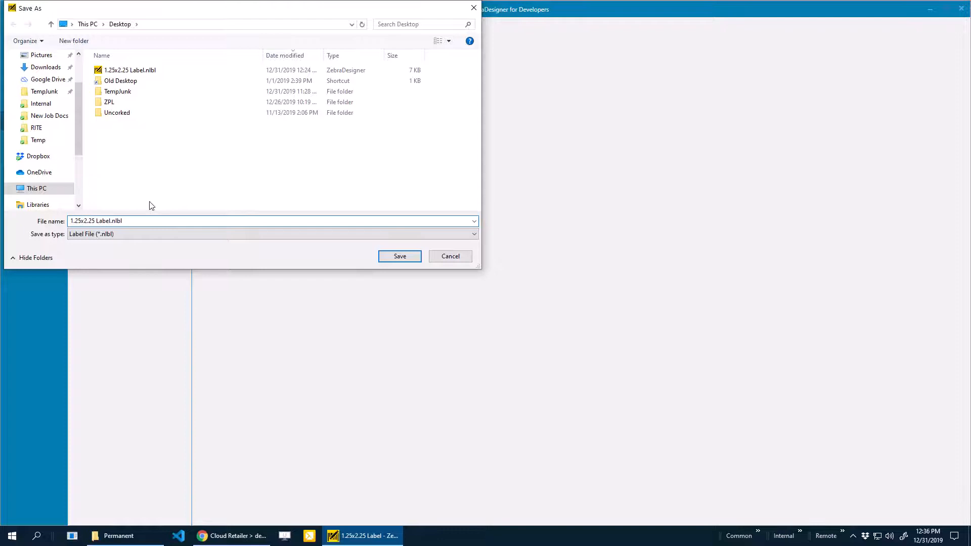
text(1x2.25 Label.nlbl)
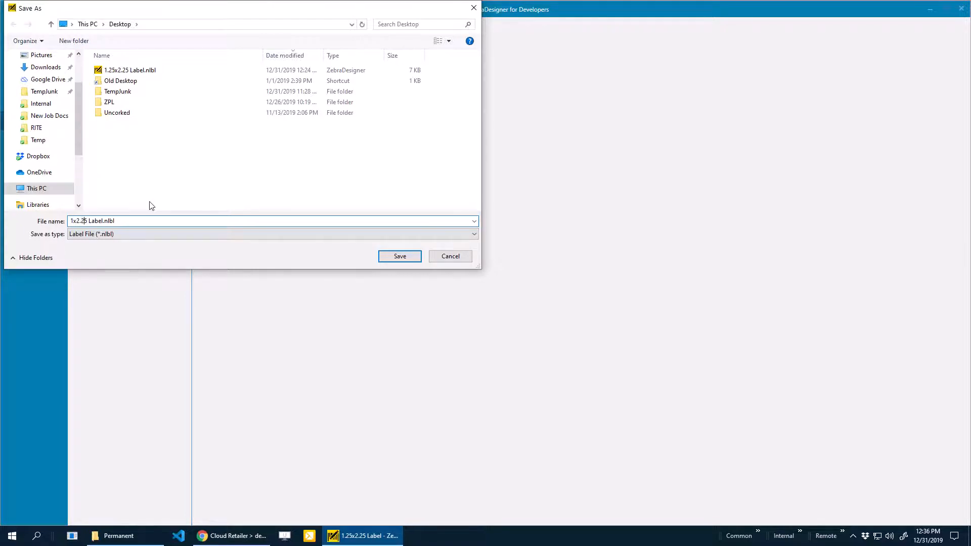
text(1x3 Label.nlbl)
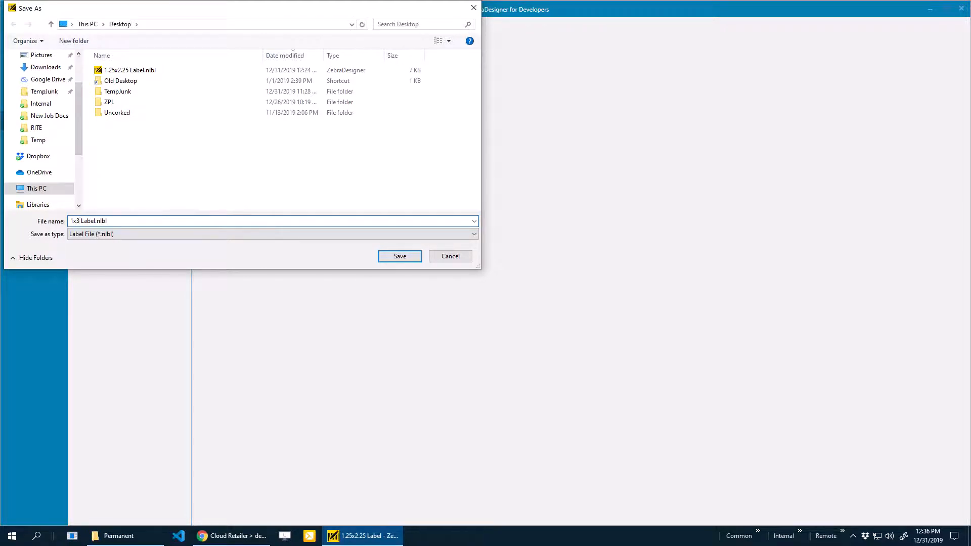
click(400, 256)
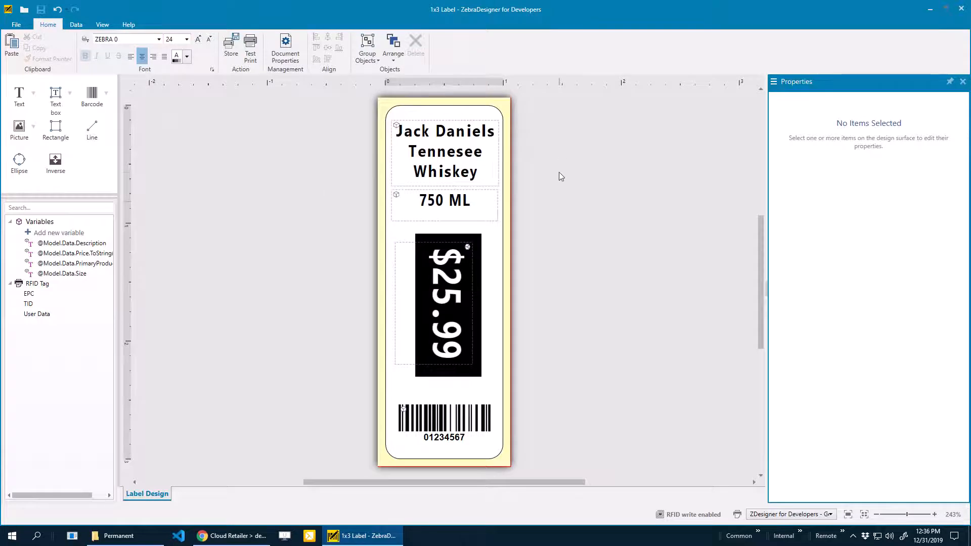
mouse_move(504, 154)
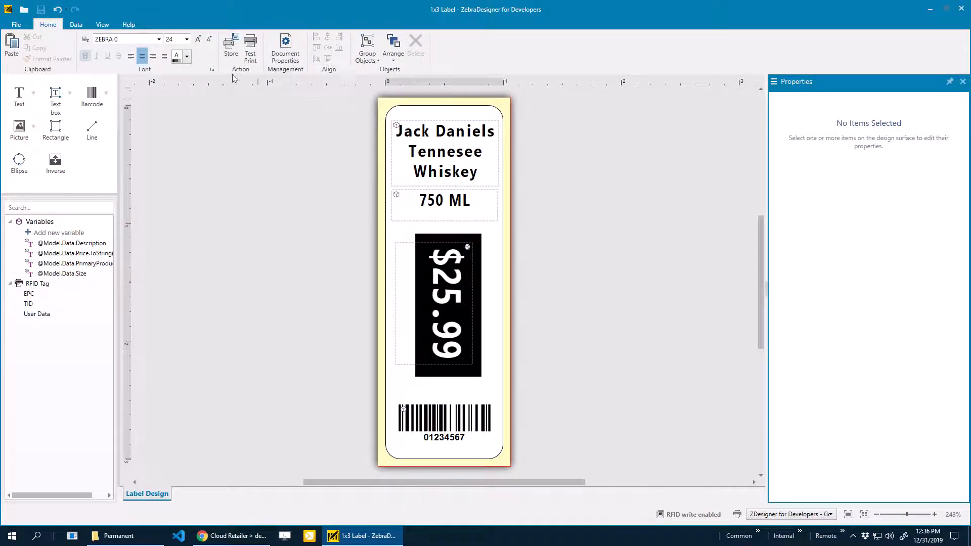
mouse_move(250, 44)
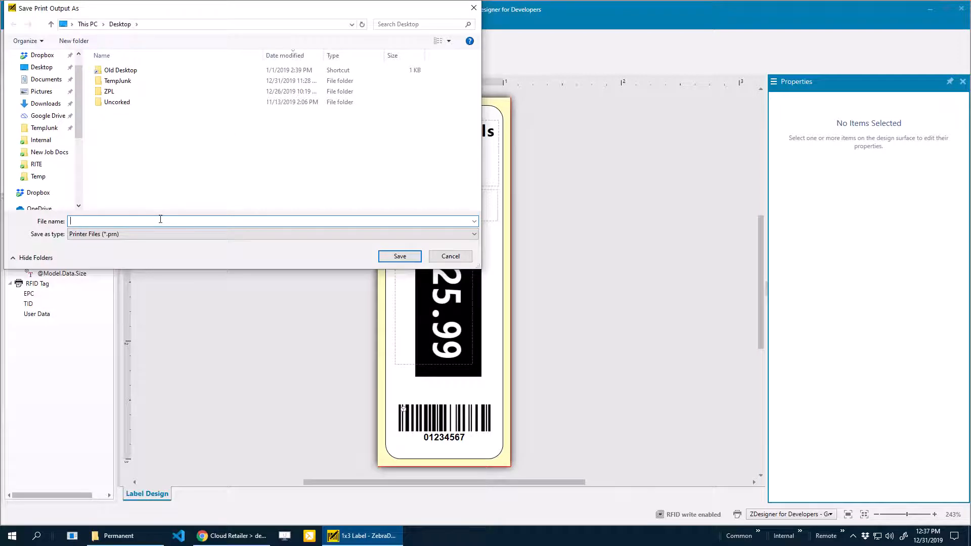
- Save the print output file as Test print on the desktop
text(Test print)
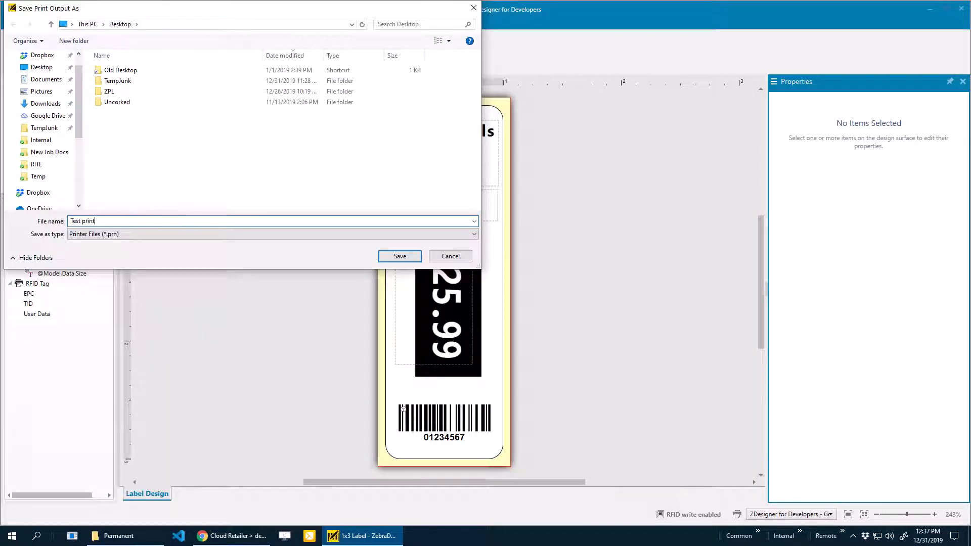
click(399, 256)
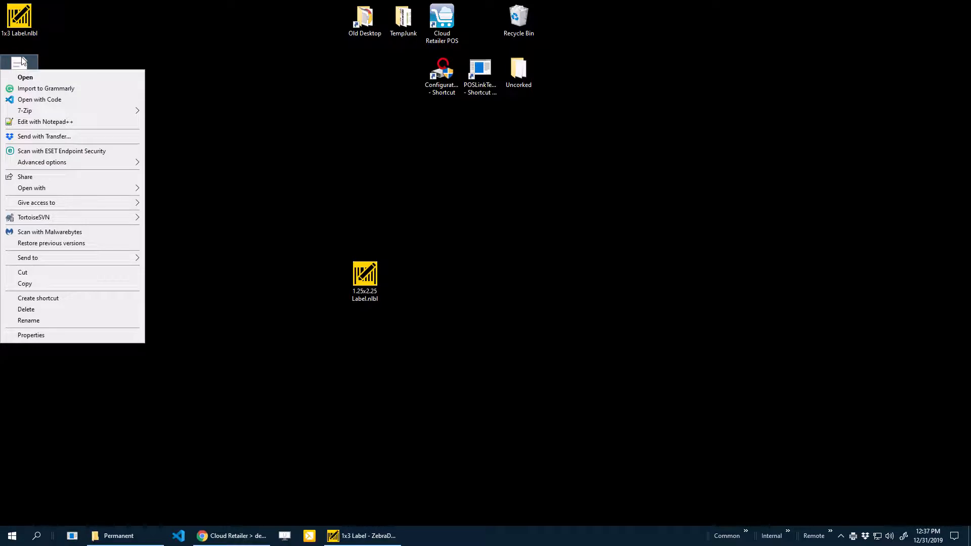
mouse_move(70, 55)
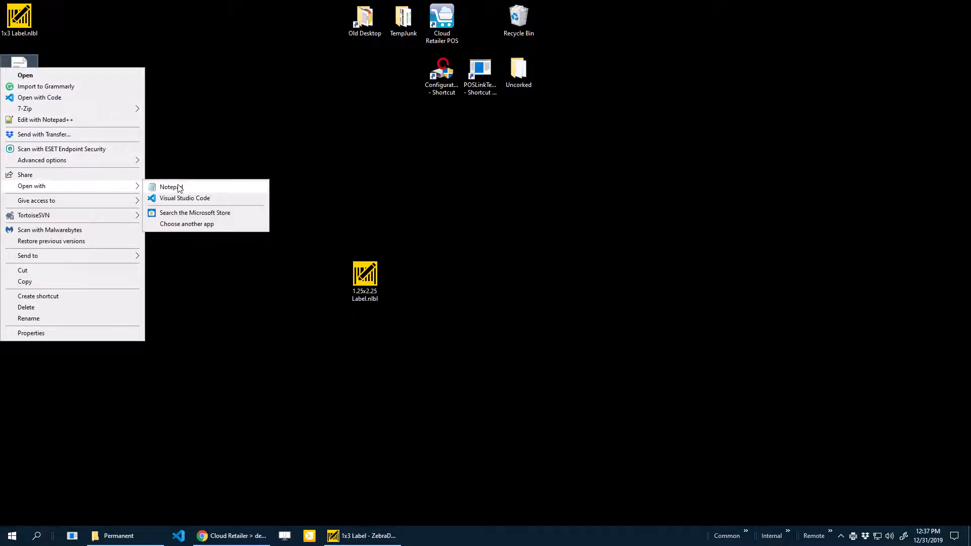
- View Test print.prn in Notepad and start printing to the ZDesigner LP 2824 Plus (ZPL) printer
click(172, 187)
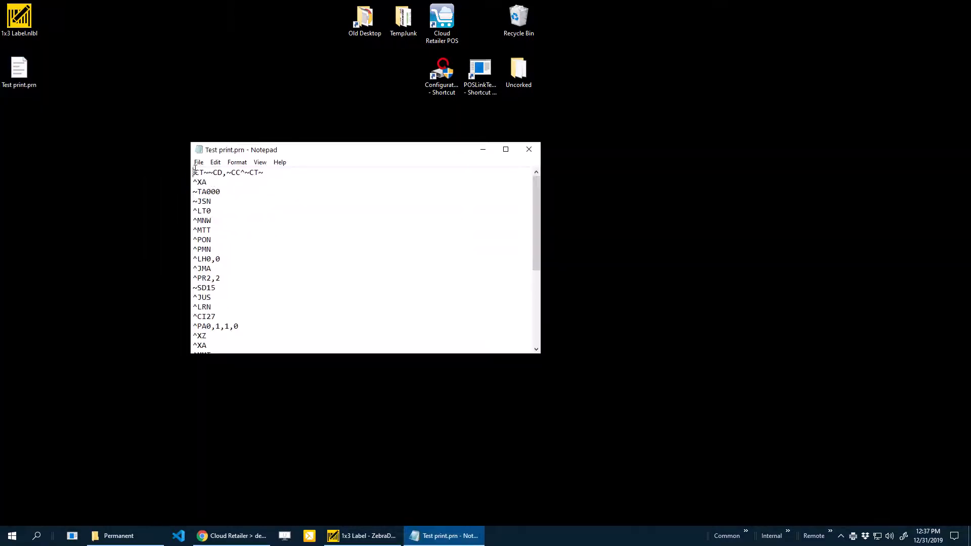
click(198, 162)
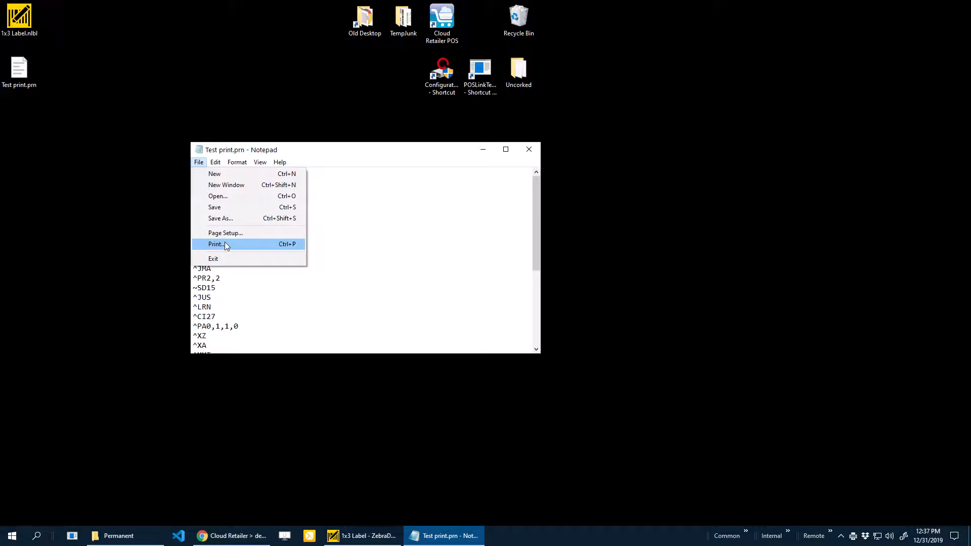
click(217, 244)
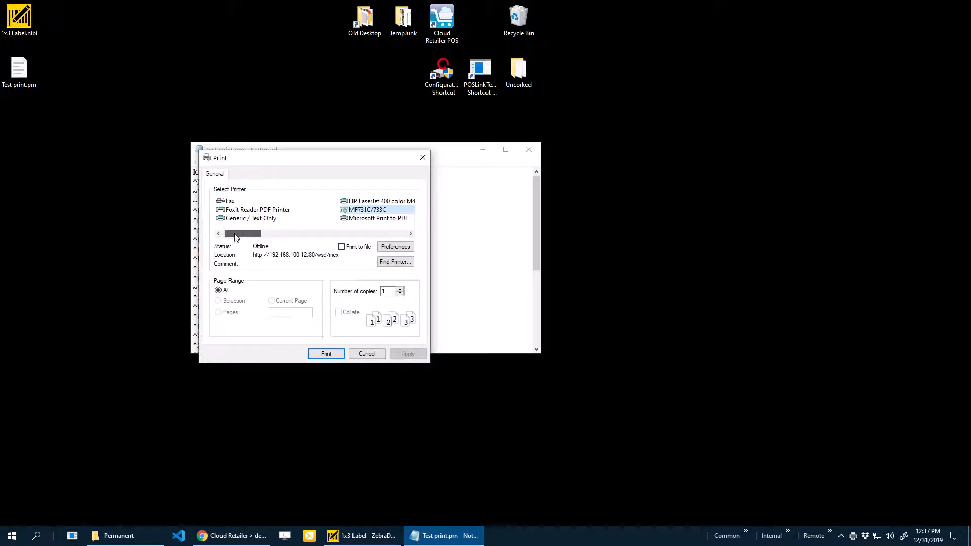
click(249, 218)
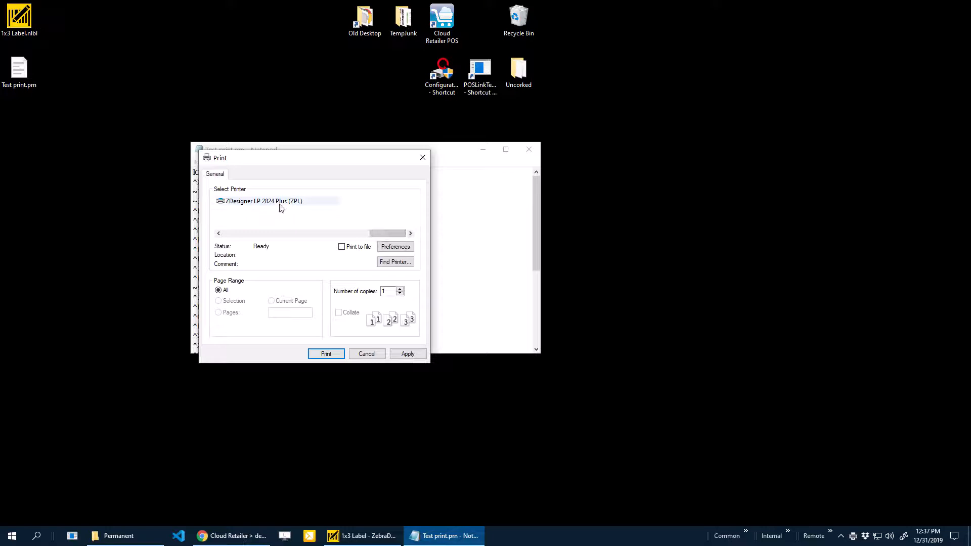
click(262, 200)
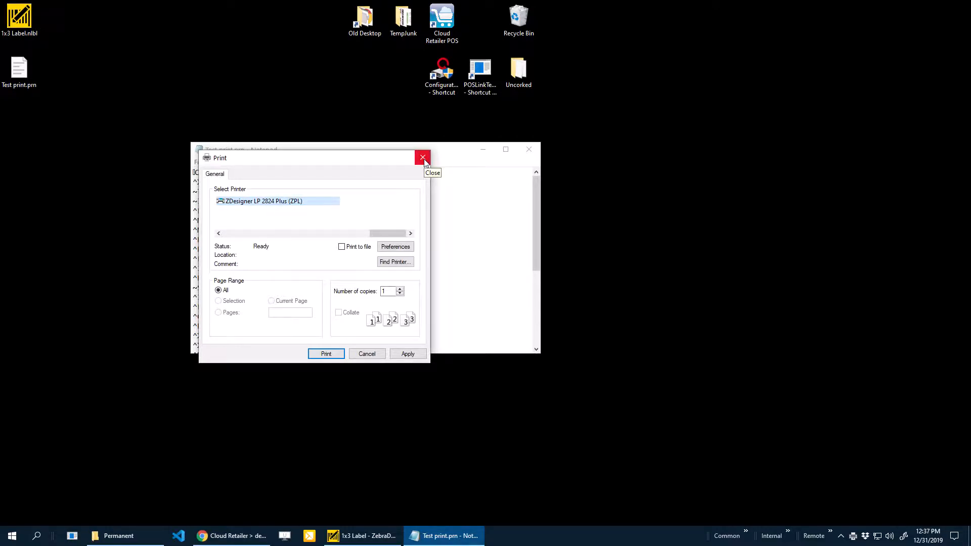
mouse_move(424, 159)
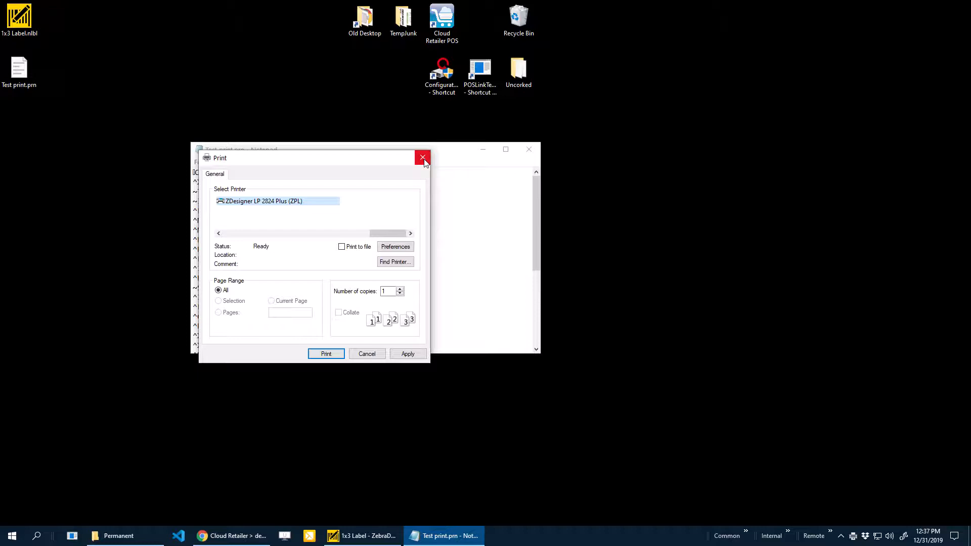
- Dismiss the Print dialog without printing and close the test print file
click(423, 158)
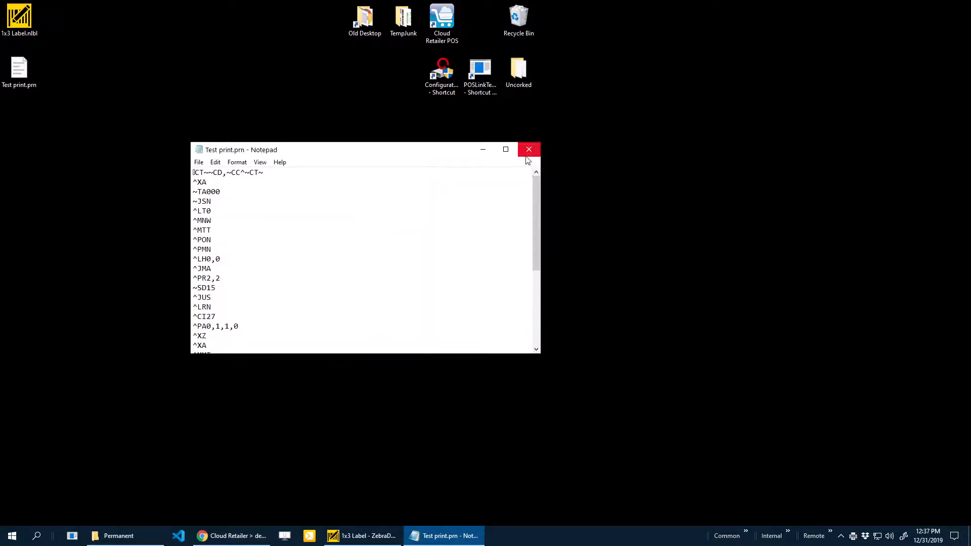
click(529, 150)
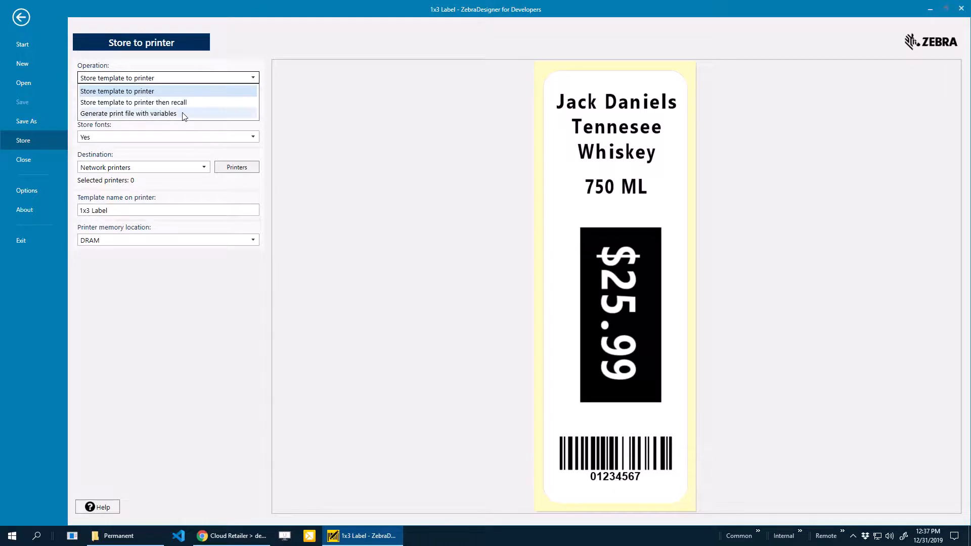
- Generate a print file with variables named '1x3 Label' on the Desktop
click(129, 113)
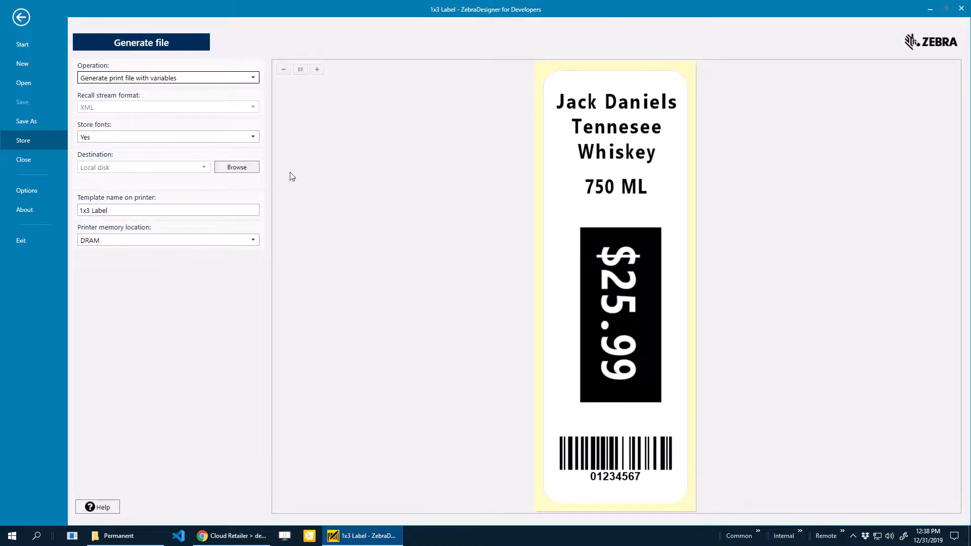
click(237, 167)
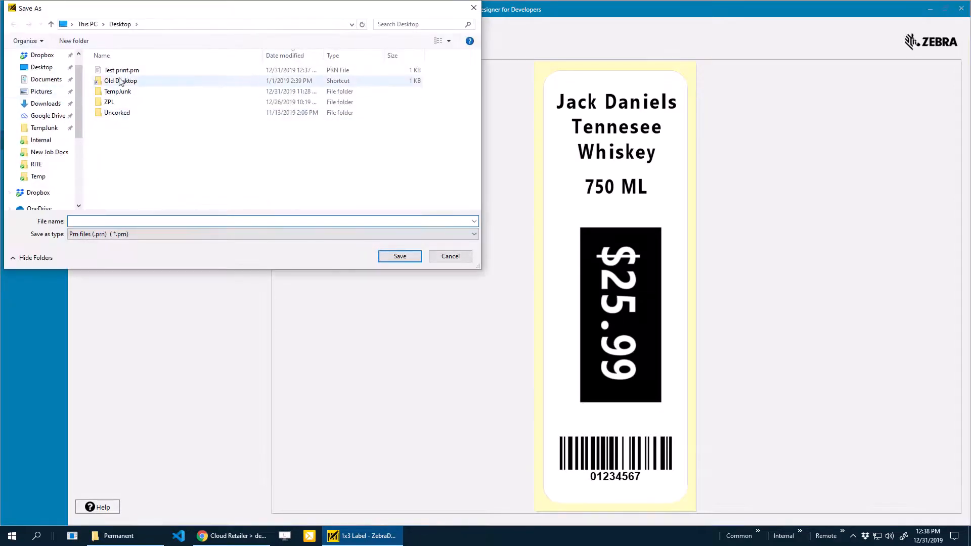
text(1)
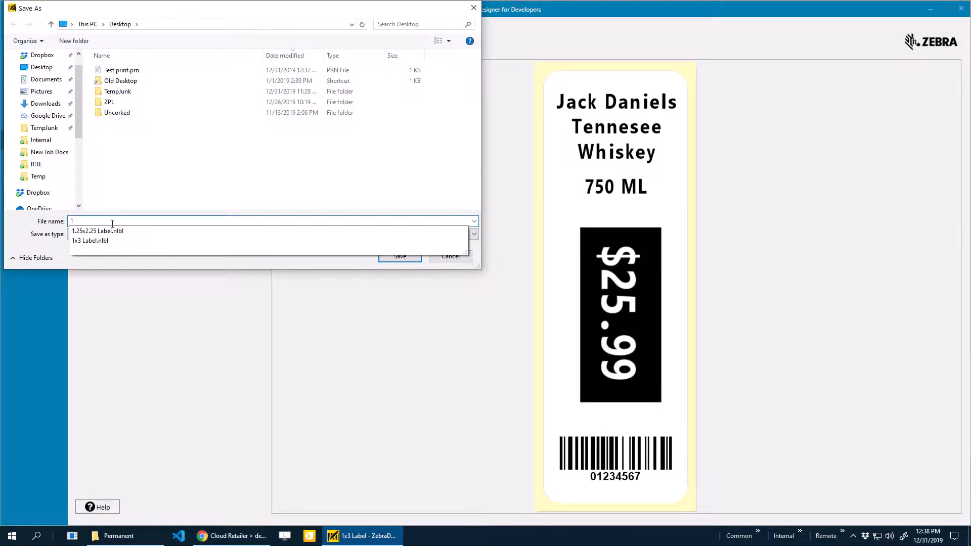
text(1x3 Lab)
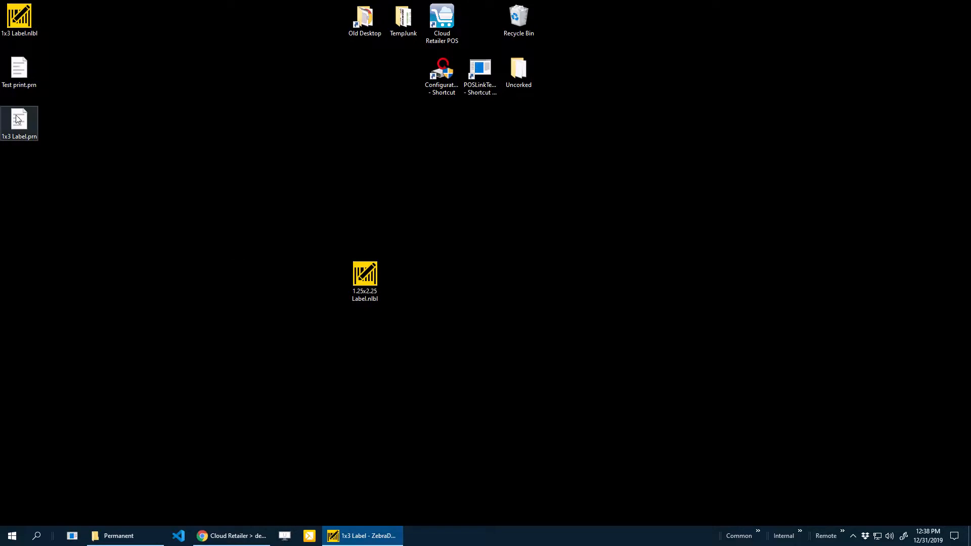
right_click(20, 122)
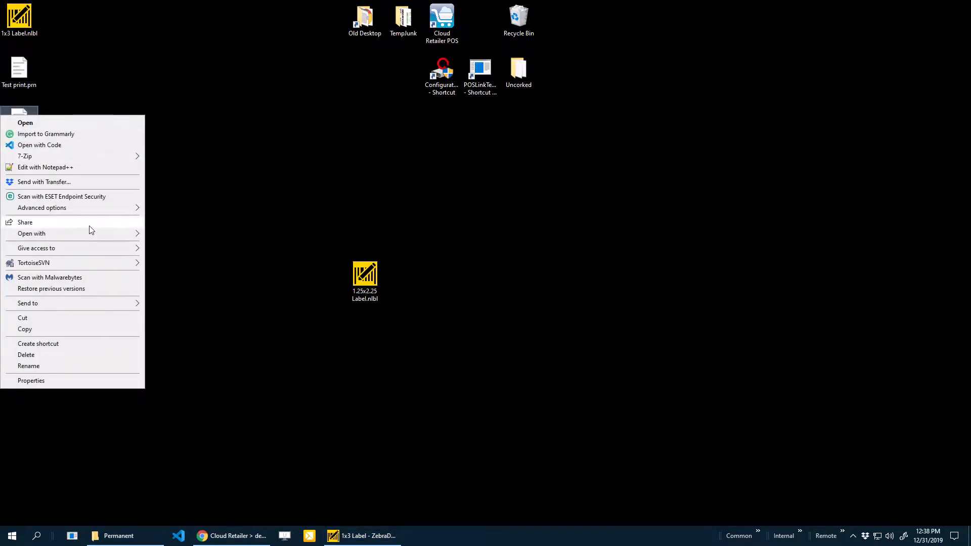
click(24, 122)
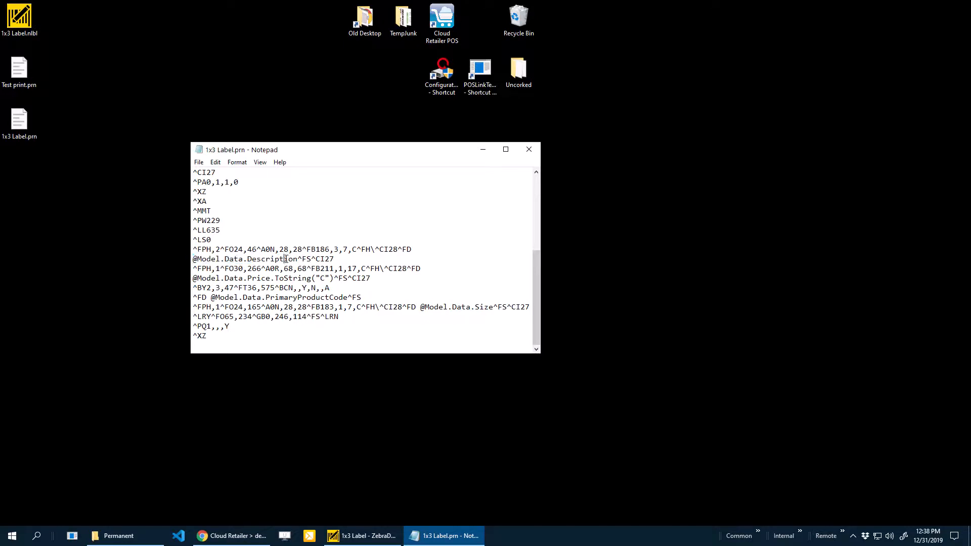
triple_click(263, 259)
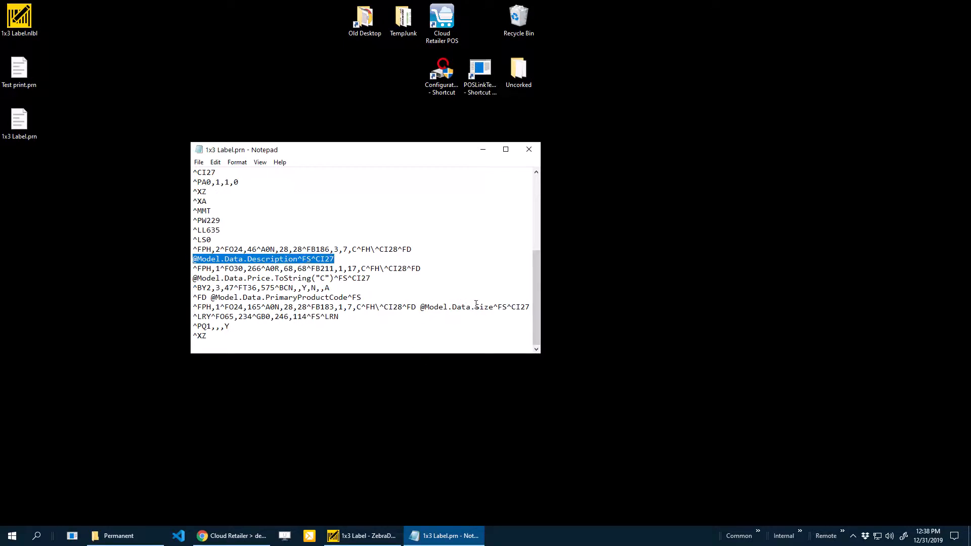
click(231, 536)
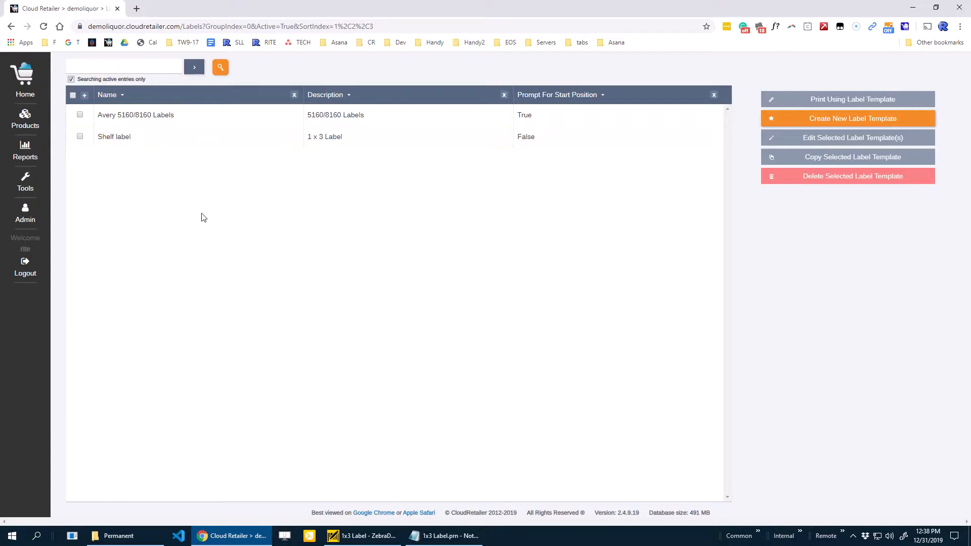
- Select the Shelf label template in the label templates list
click(24, 220)
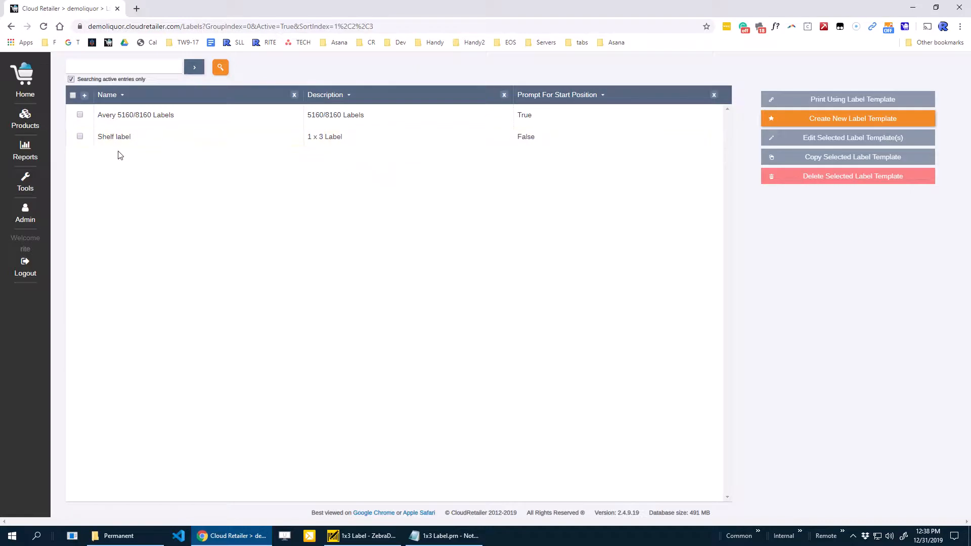
mouse_move(967, 87)
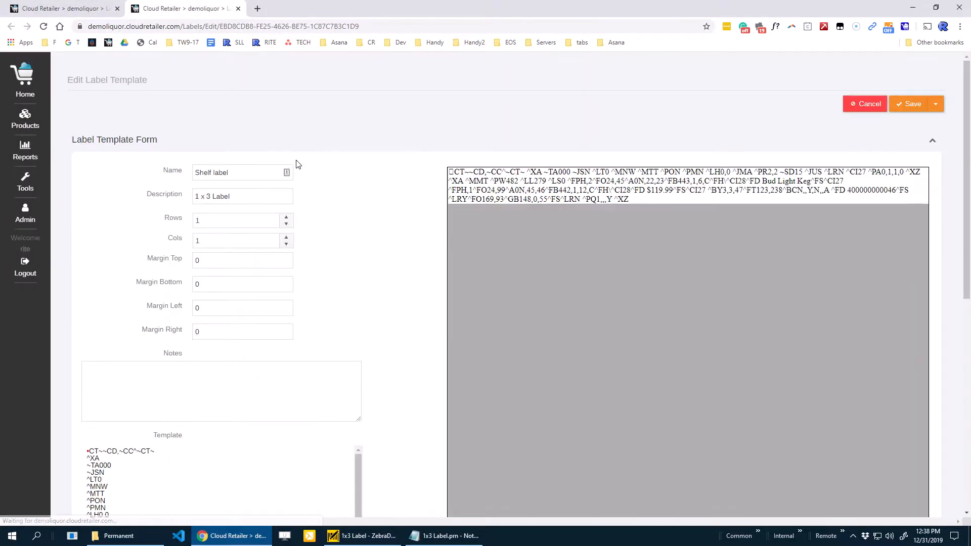
- Scroll through the Shelf label template's ZPL code and preview text
click(242, 172)
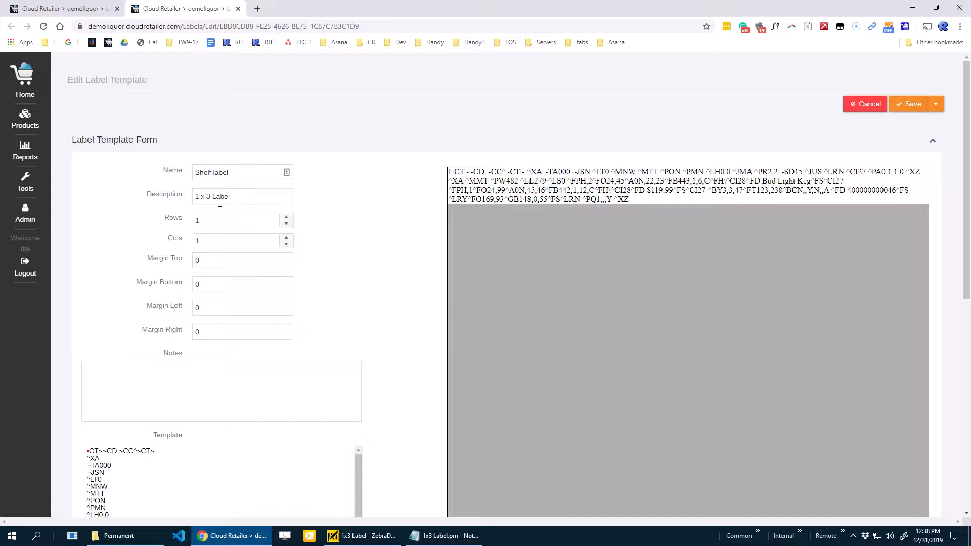
scroll(down, 3)
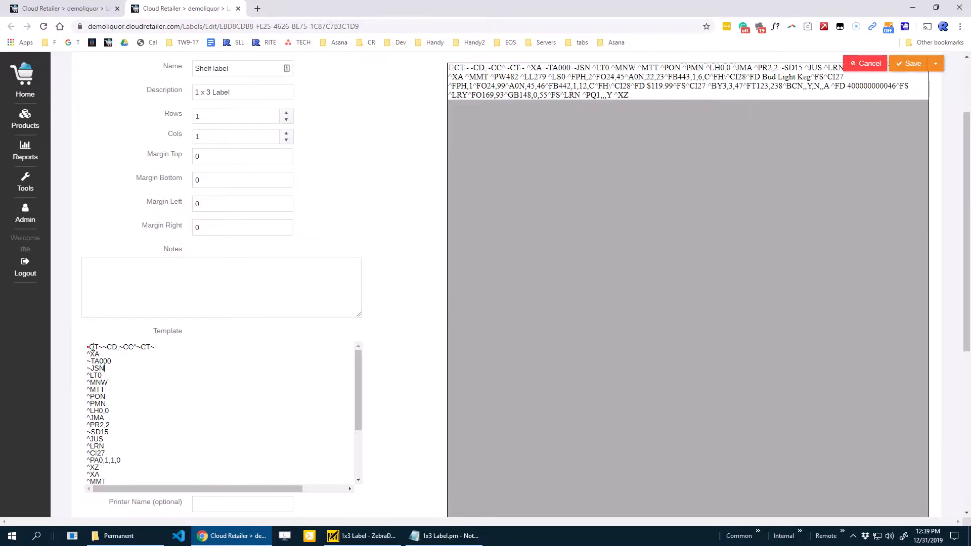
scroll(down, 3)
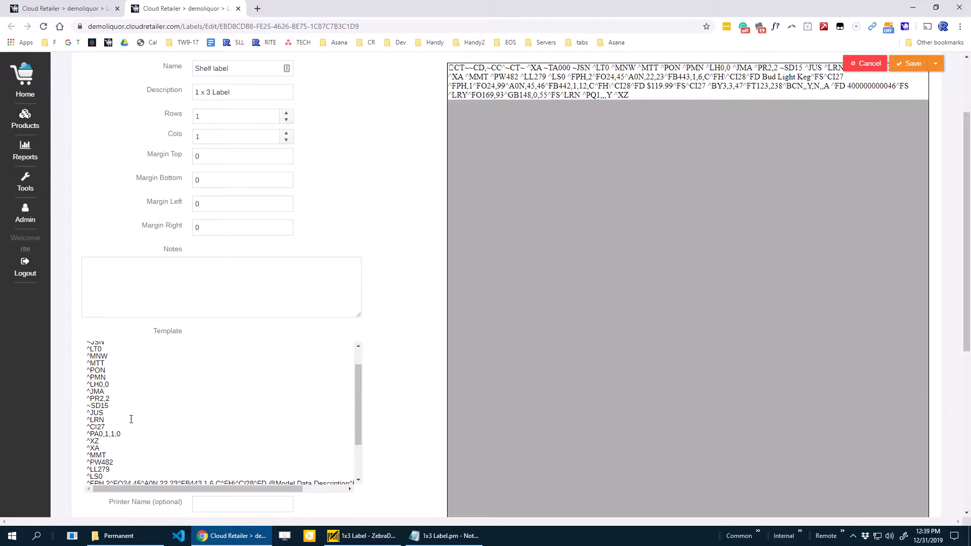
scroll(down, 3)
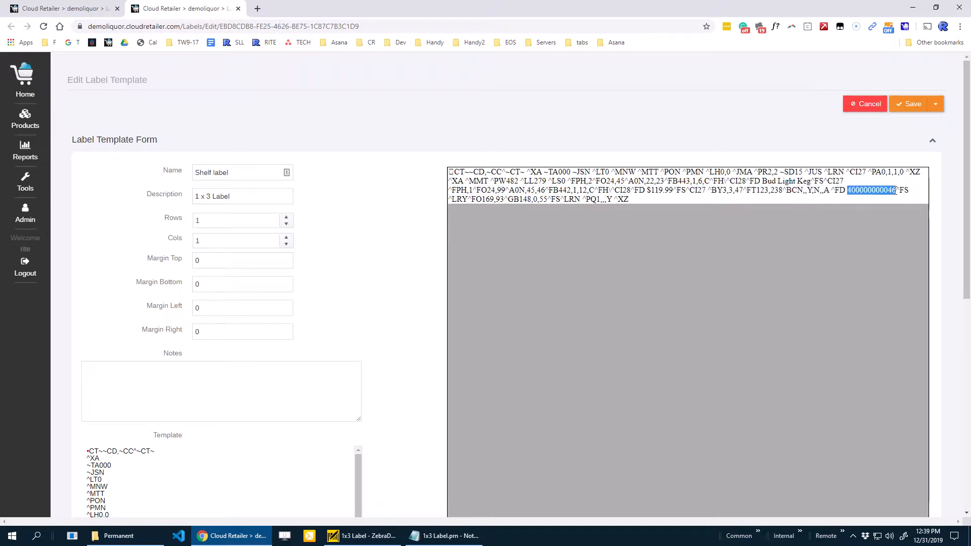
mouse_move(628, 228)
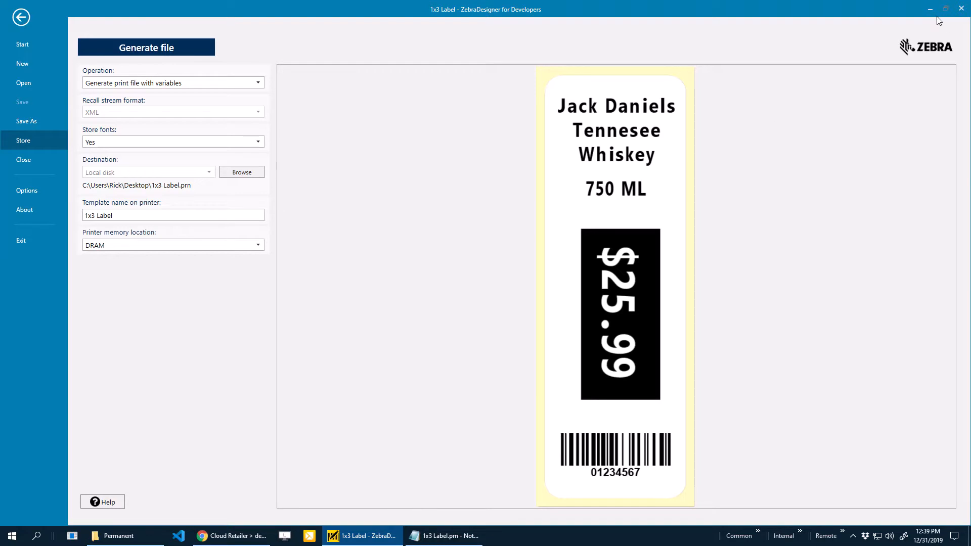
- Minimize ZebraDesigner to return to the Shelf label edit form in Chrome
click(230, 536)
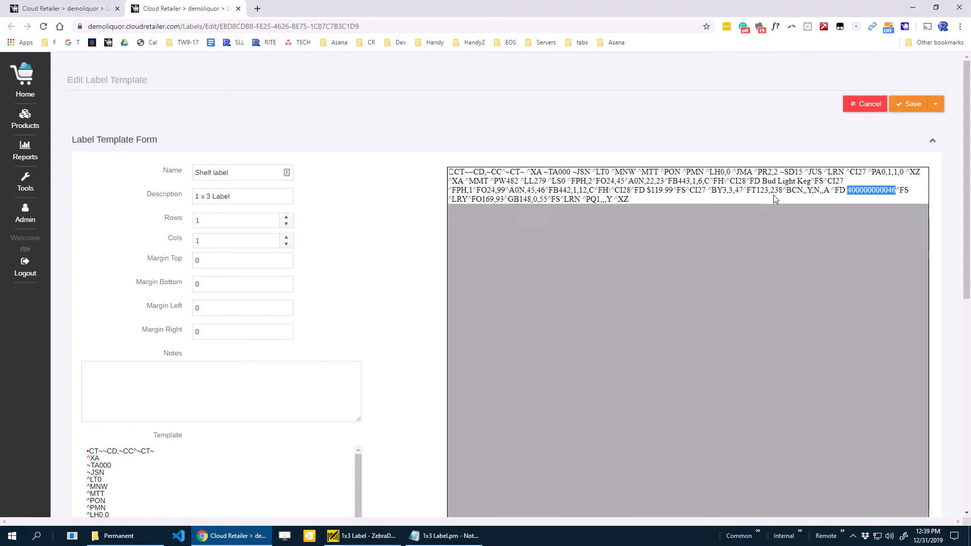
mouse_move(26, 183)
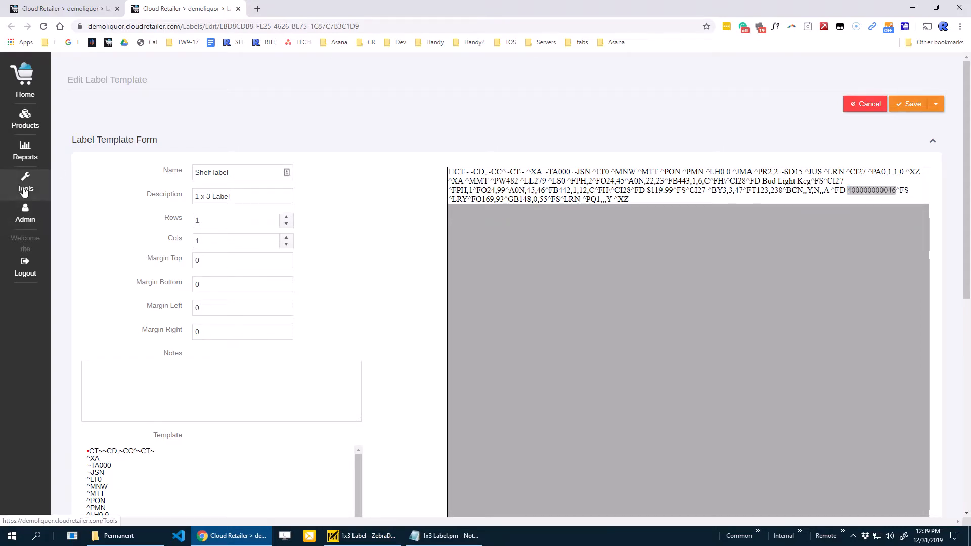
- Print the queued Jack Daniels No. 7 shelf label from the label queue and confirm
click(24, 185)
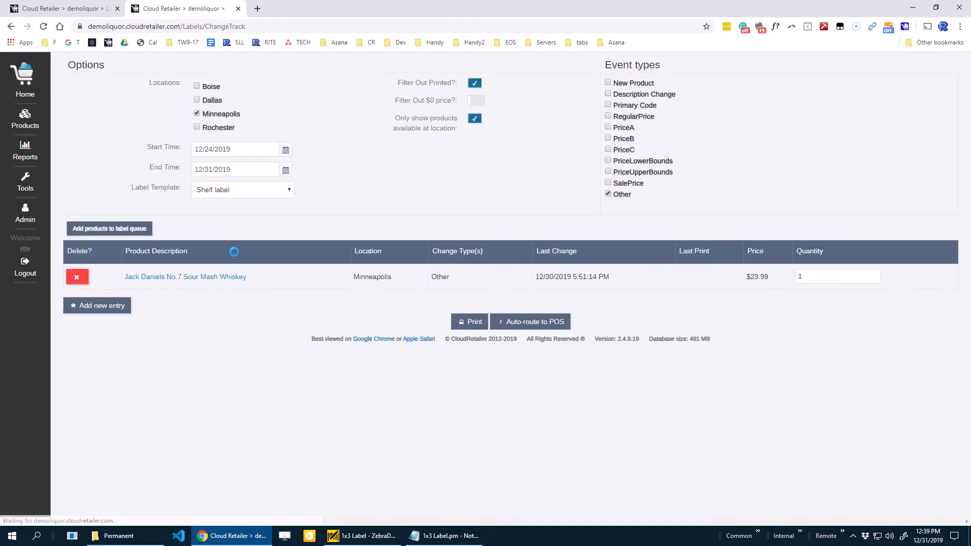
click(469, 322)
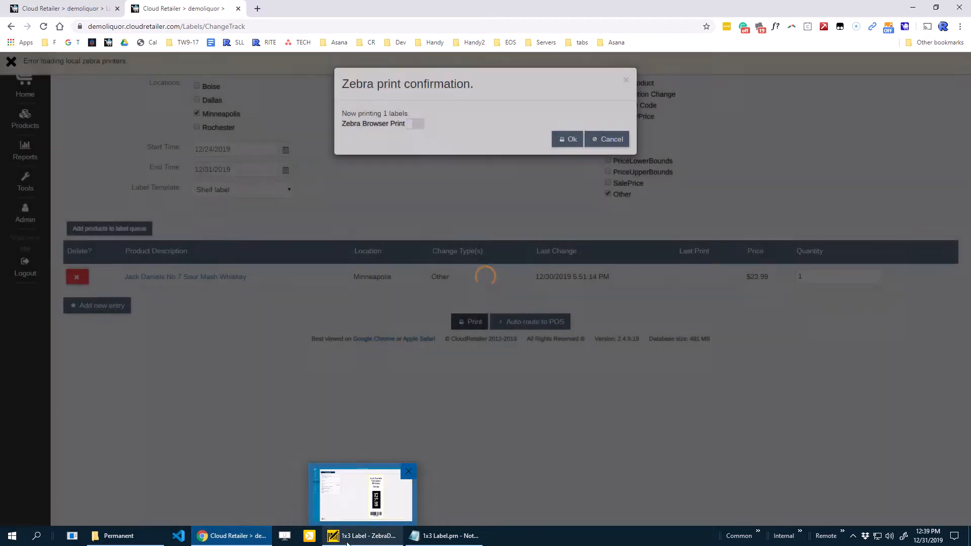
click(567, 139)
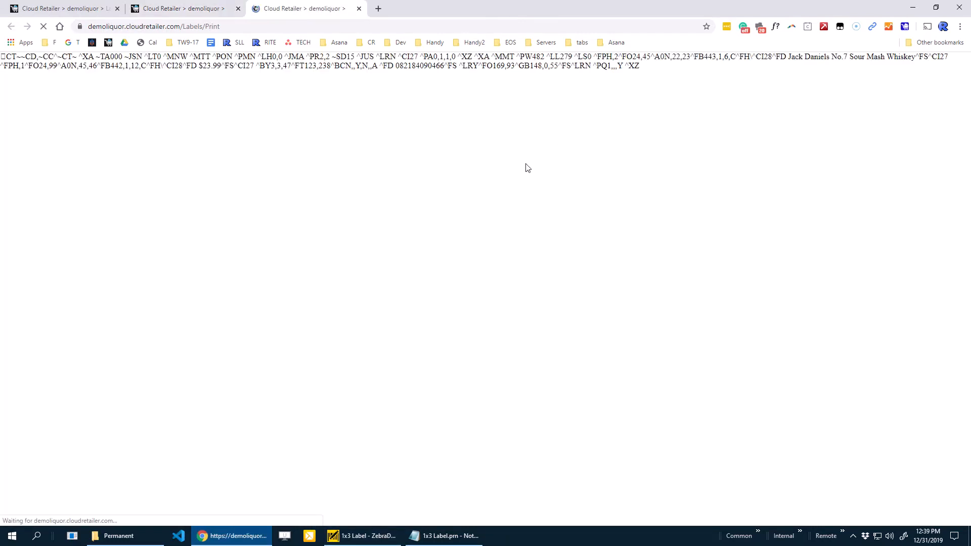
- Bring up Chrome's print dialog for the label code page with Generic / Text Only destination
key(ctrl+p)
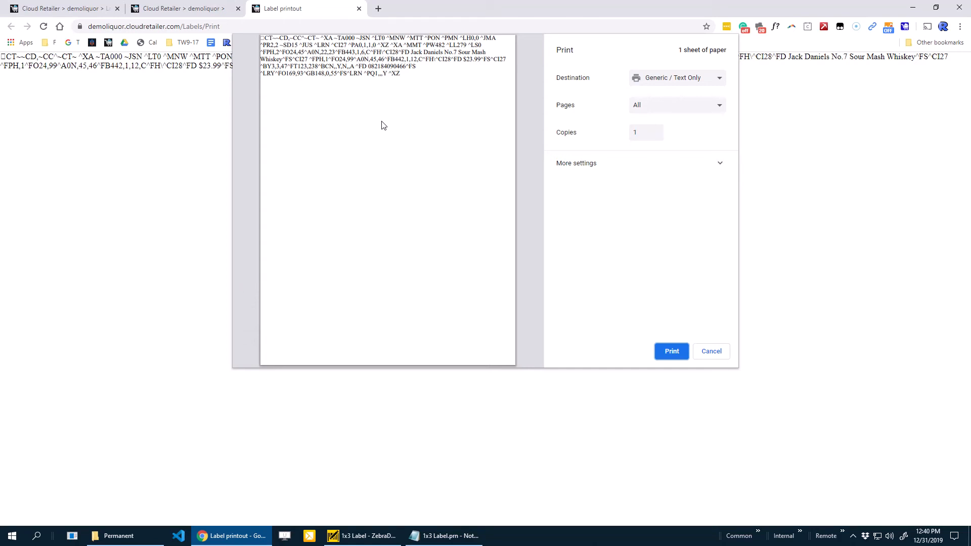
mouse_move(452, 415)
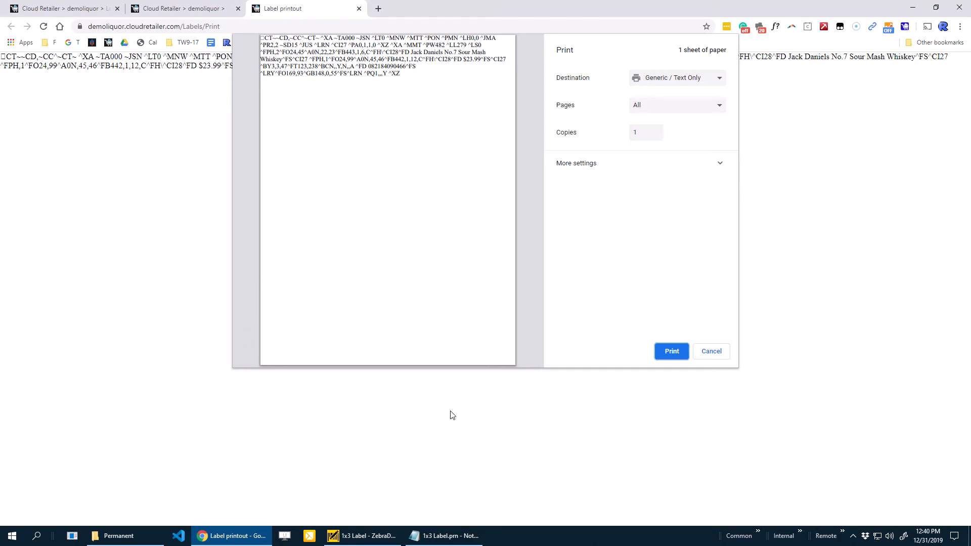